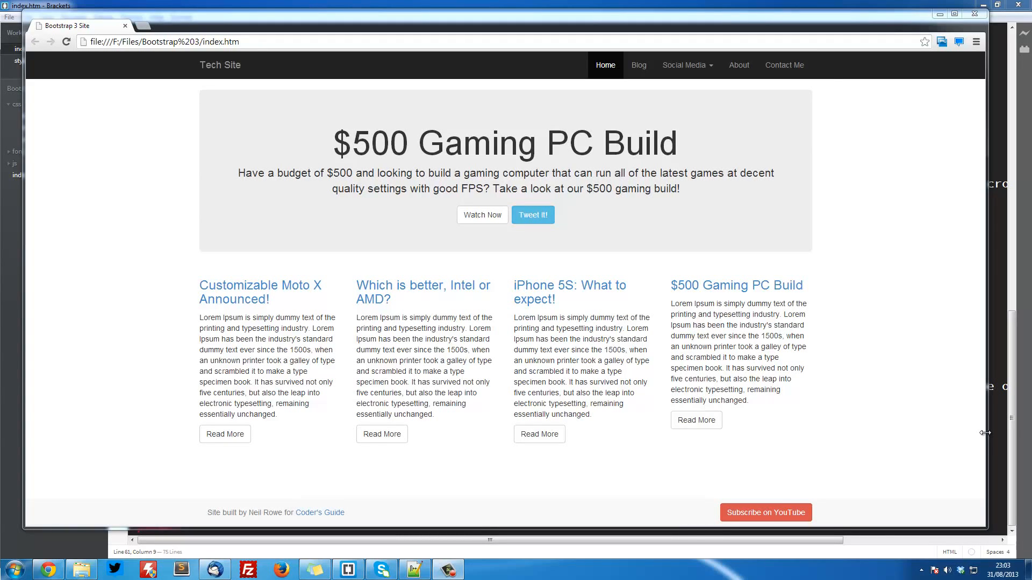
mouse_move(364, 383)
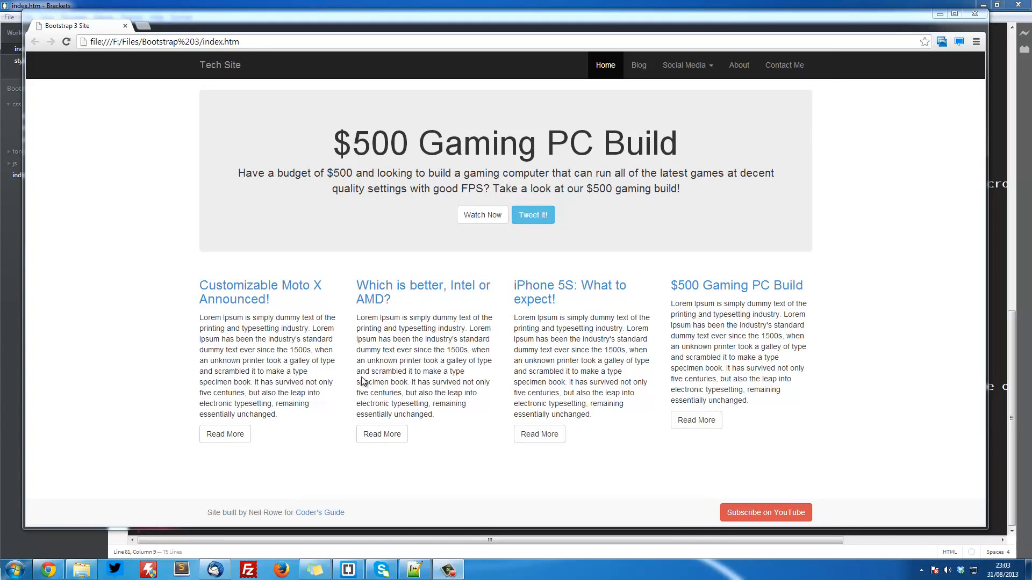
mouse_move(260, 292)
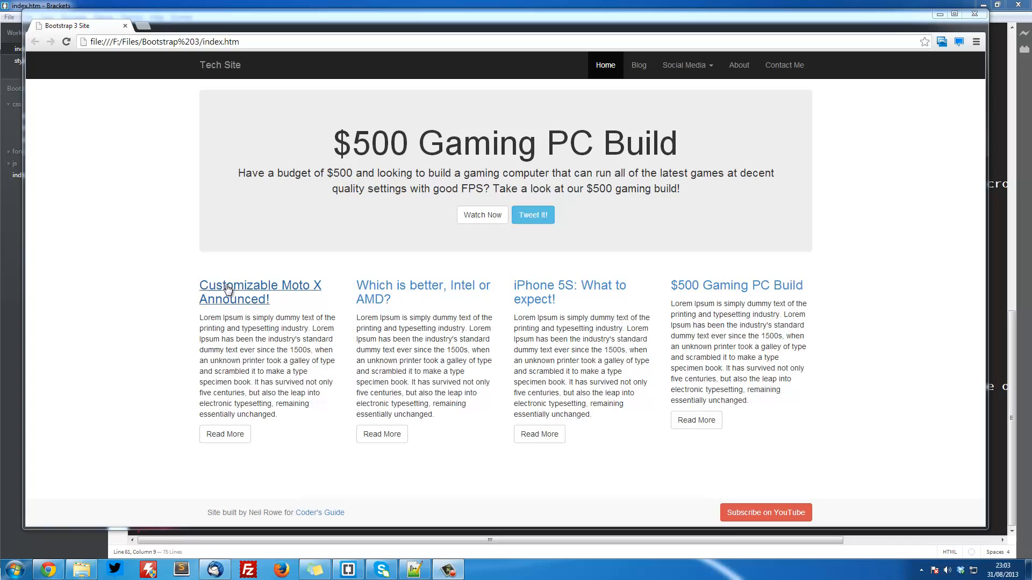
mouse_move(772, 313)
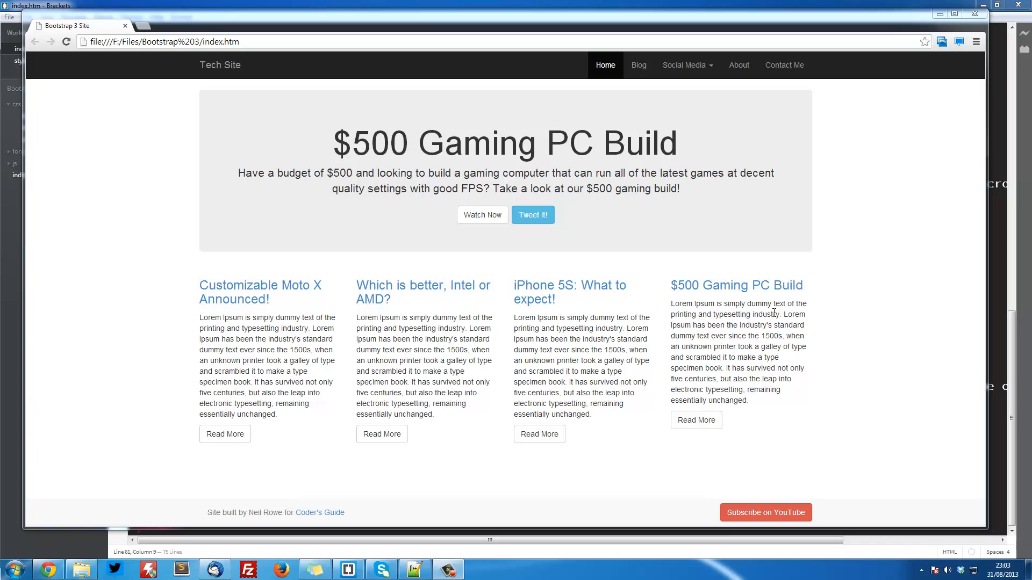
mouse_move(224, 293)
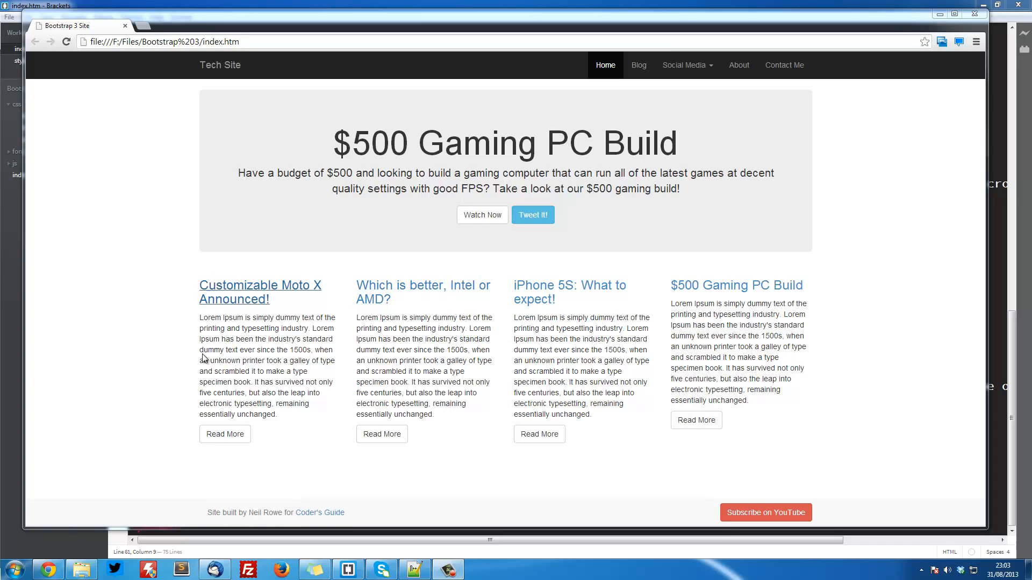
mouse_move(568, 288)
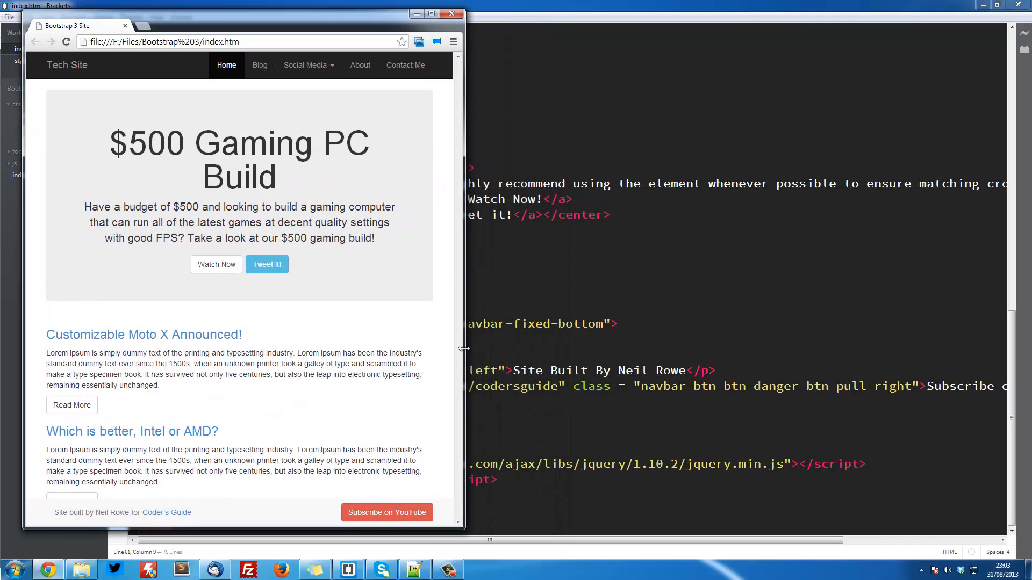
mouse_move(202, 353)
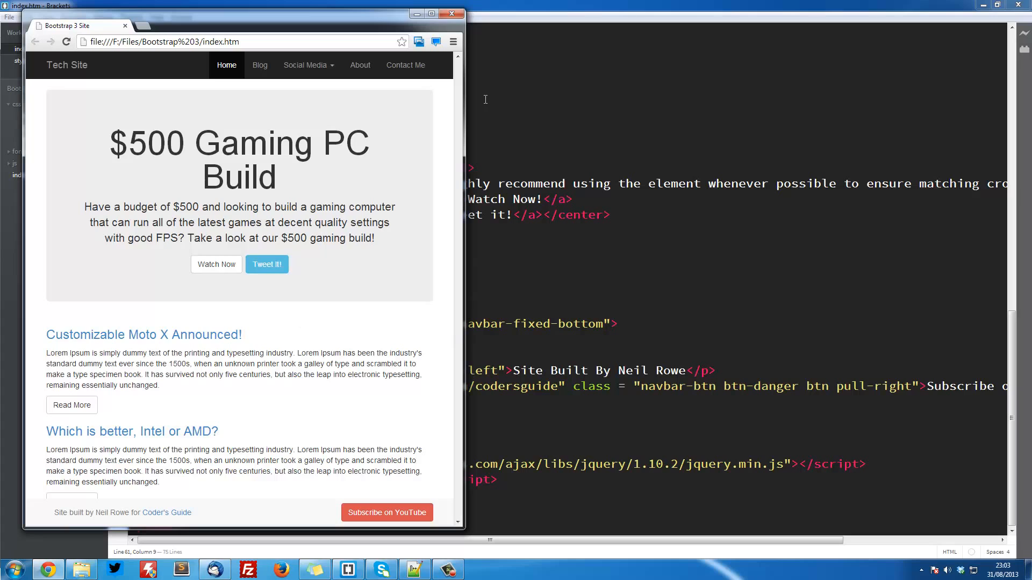
- Scroll the narrowed Chrome window to see the Tech Site article columns stacked vertically
scroll("down", 3)
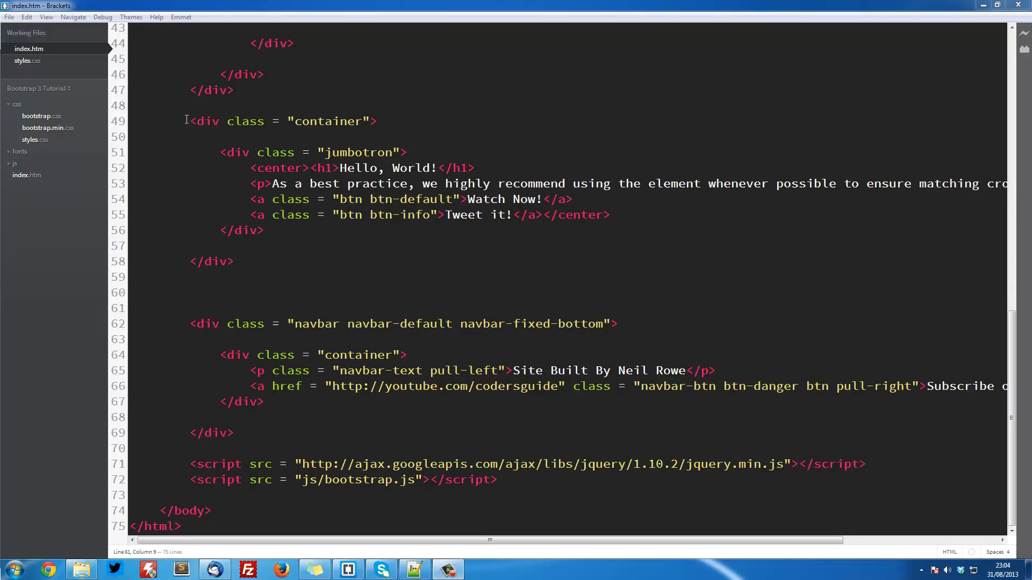
- Focus index.htm in Brackets and bring up the editor theme list with Monokai Dark Soda applied
left_click(251, 152)
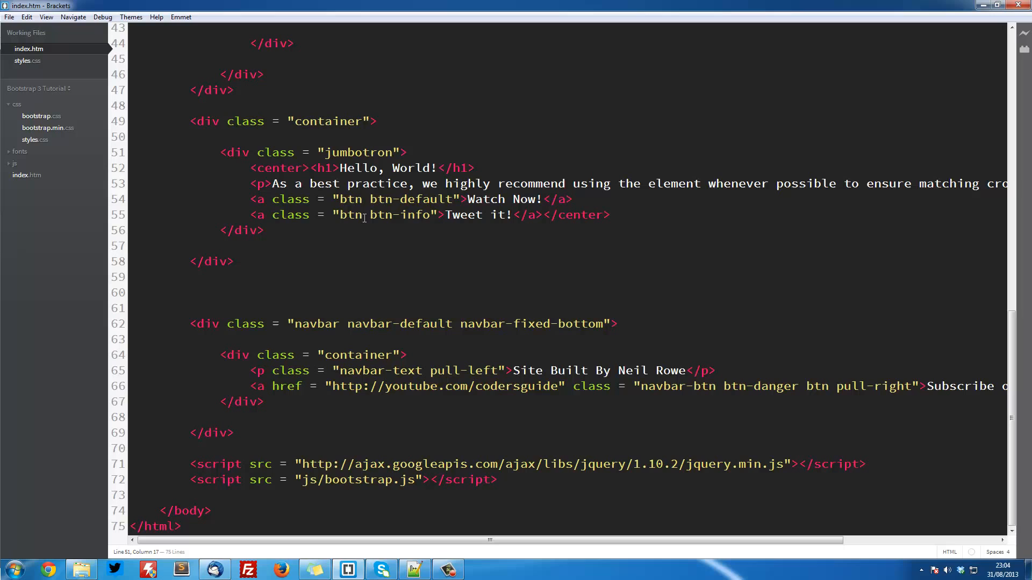
left_click(130, 17)
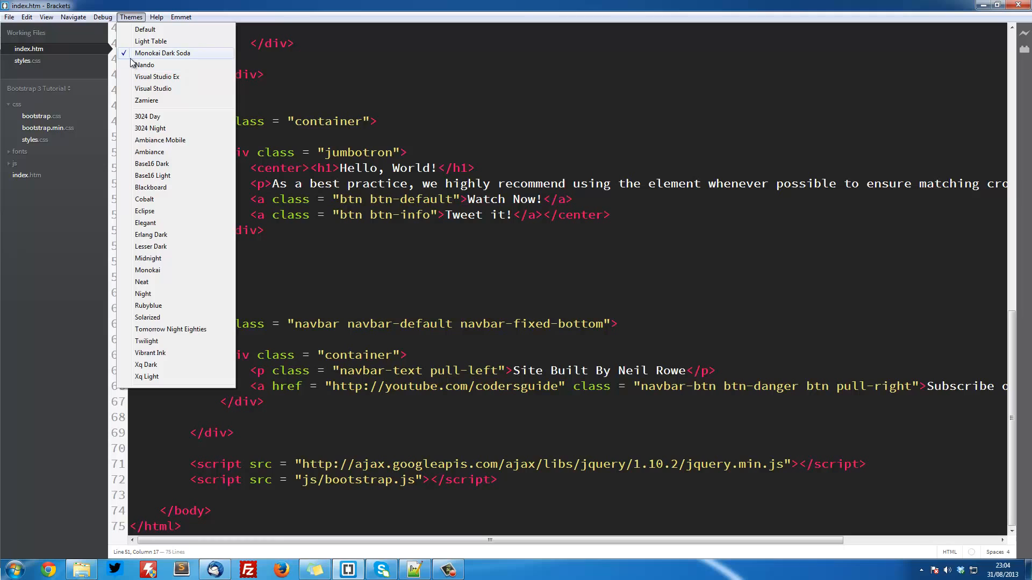
left_click(10, 16)
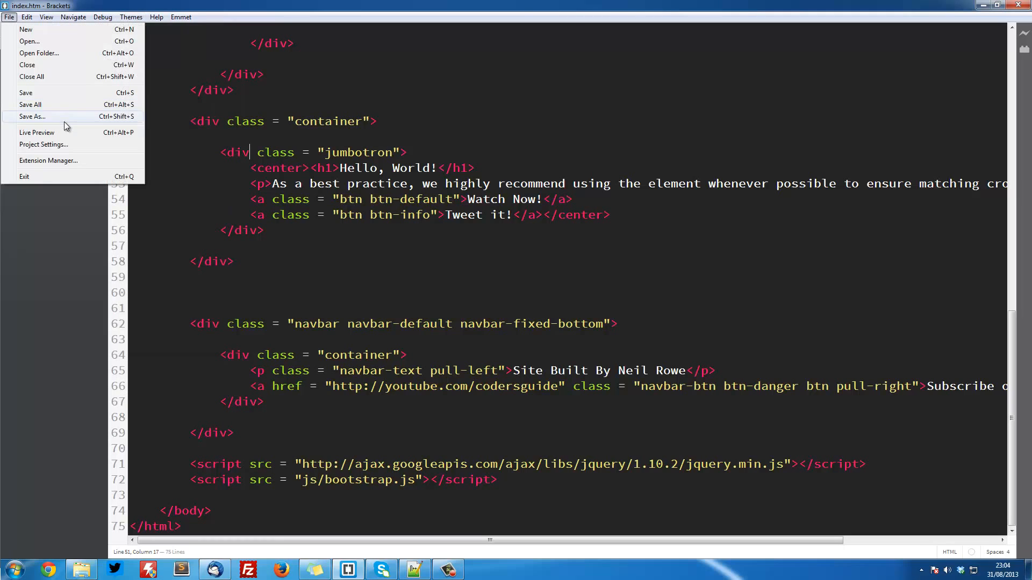
left_click(48, 160)
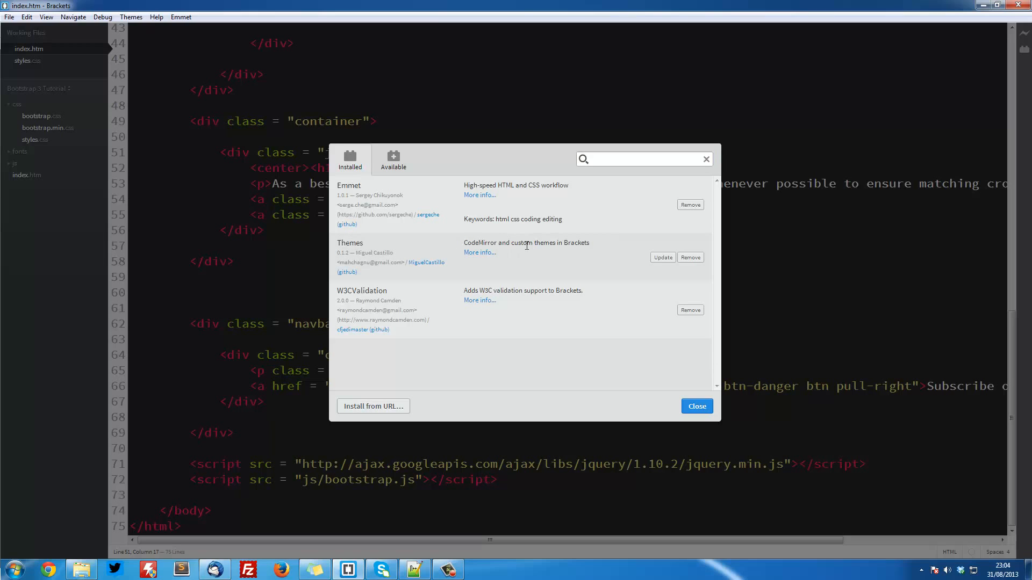
left_click(697, 406)
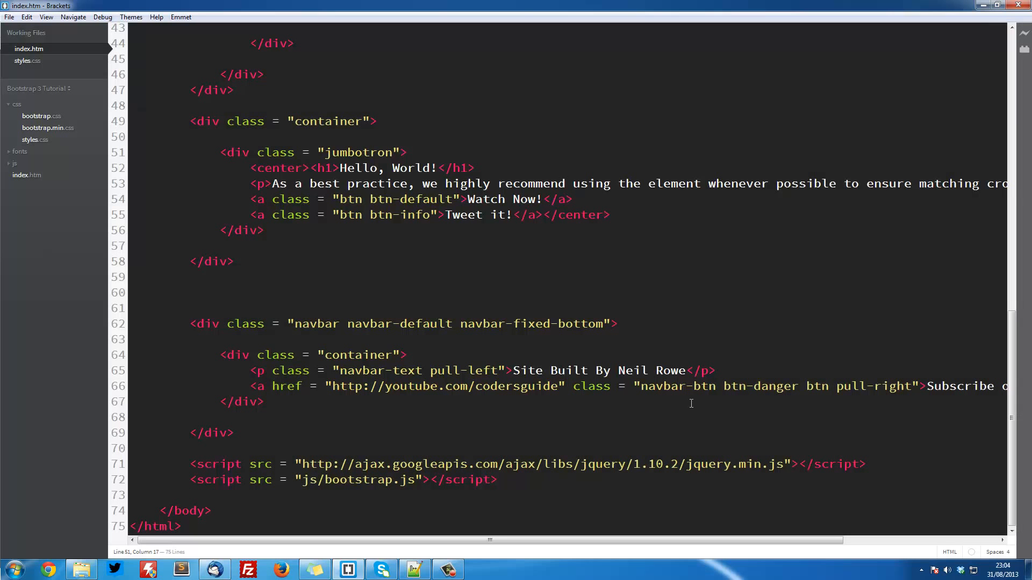
left_click(130, 16)
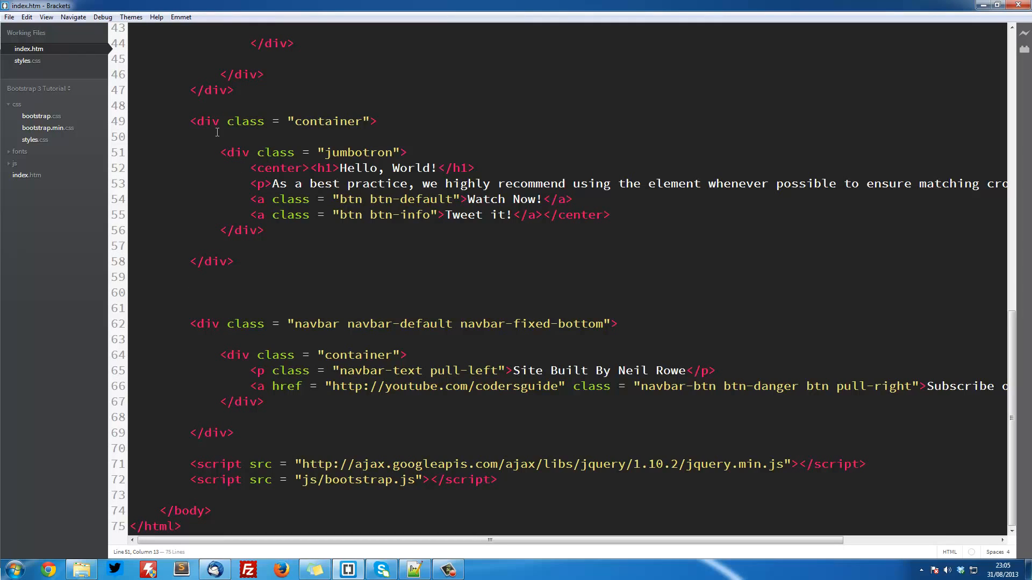
- Add a <div class="container"> between the jumbotron and the bottom navbar
left_click(216, 265)
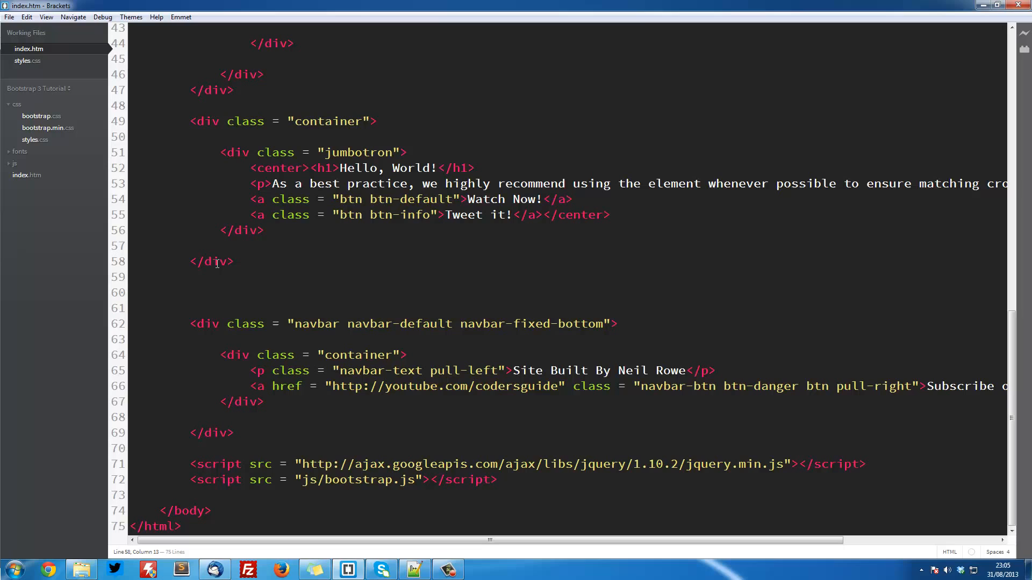
left_click_drag(191, 323, 266, 415)
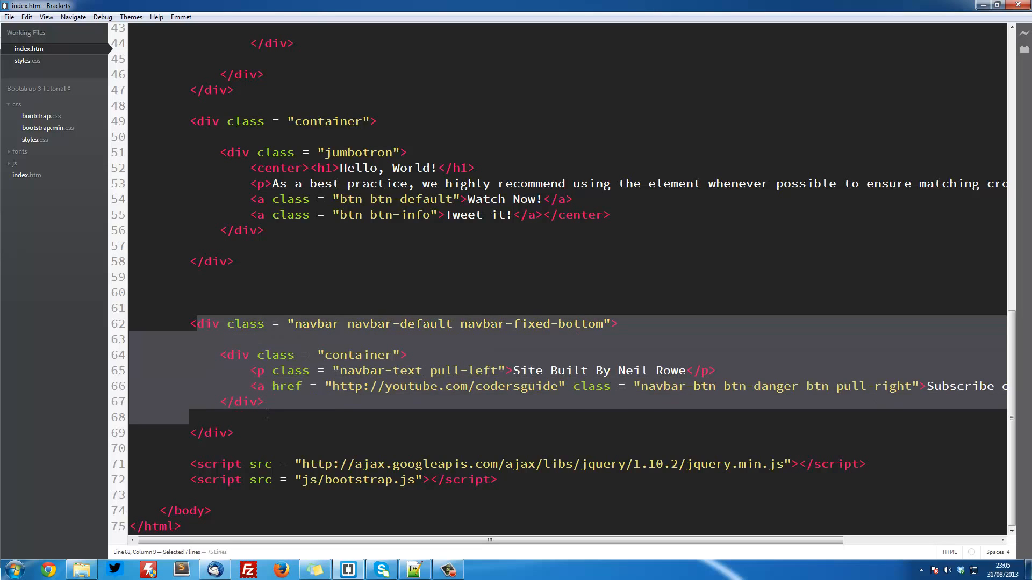
type("<")
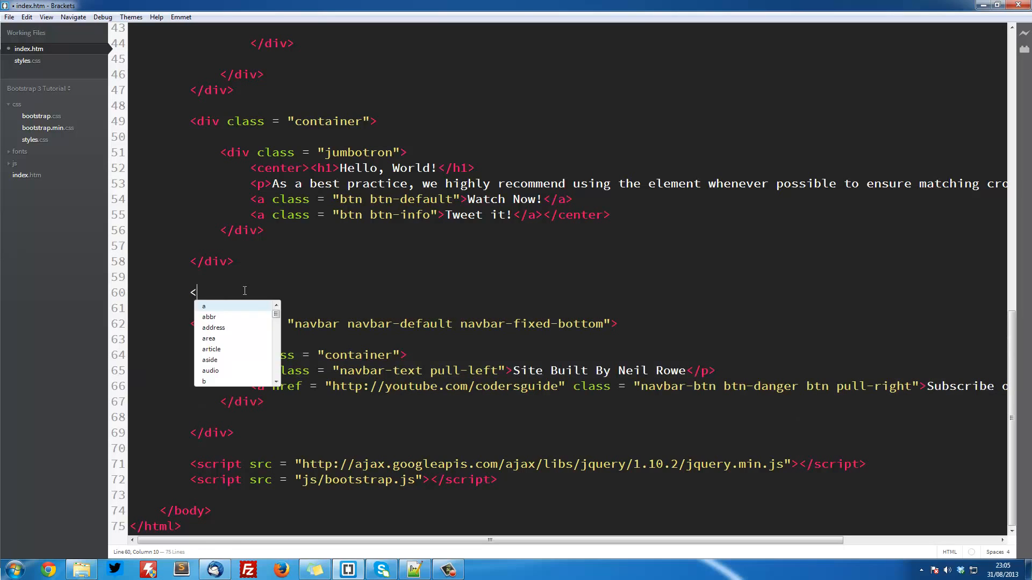
type("div class =")
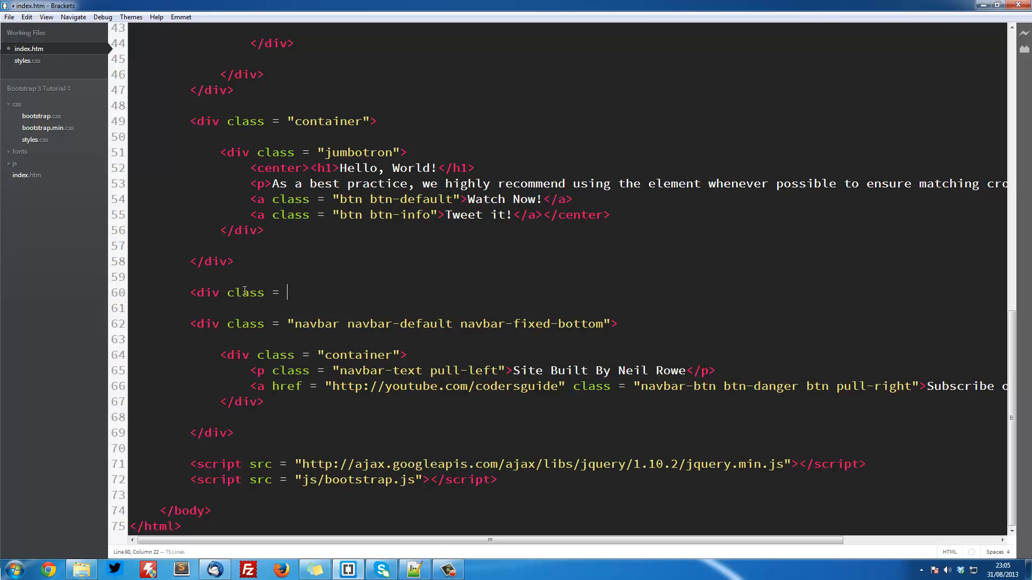
type("\"contain\"")
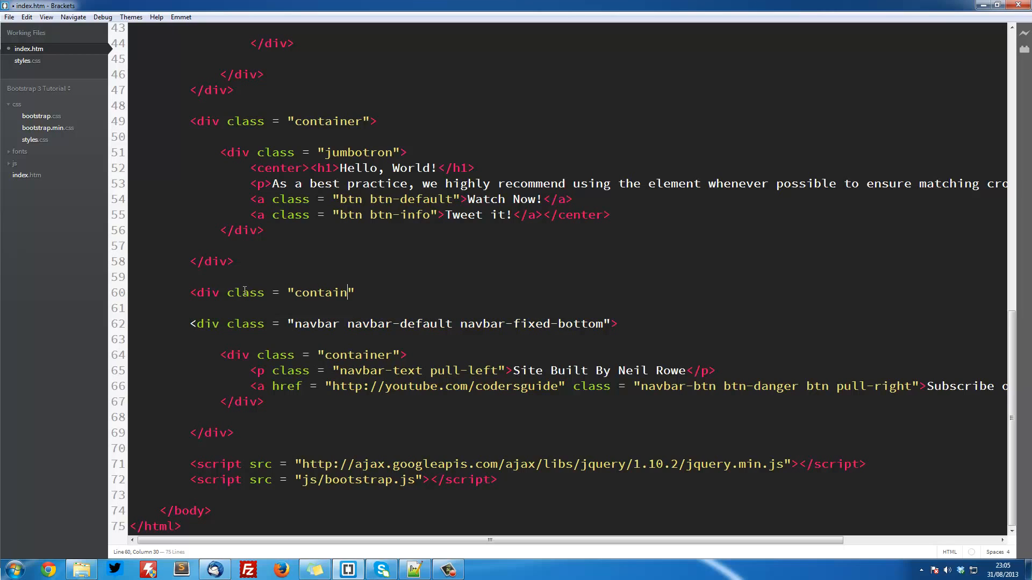
type("er\">")
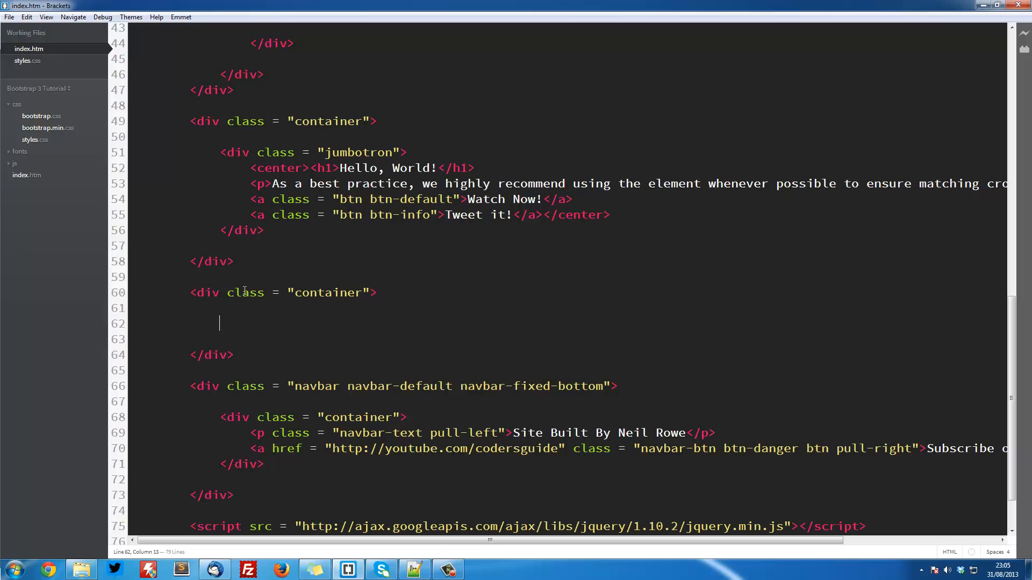
- Nest a <div class="row"> inside the container with an empty-class inner div on a new line
type("<div c;as")
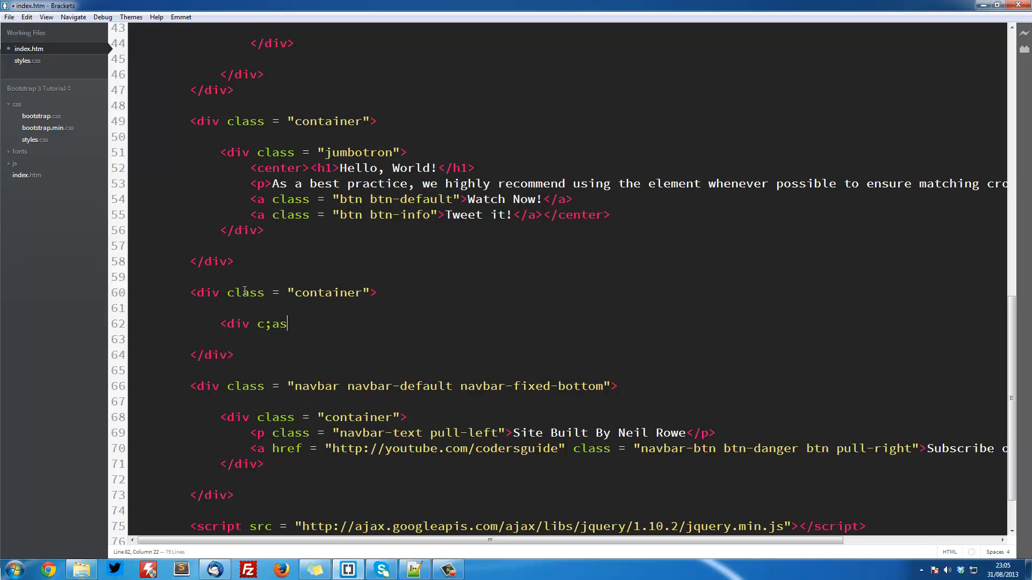
type("class = \"")
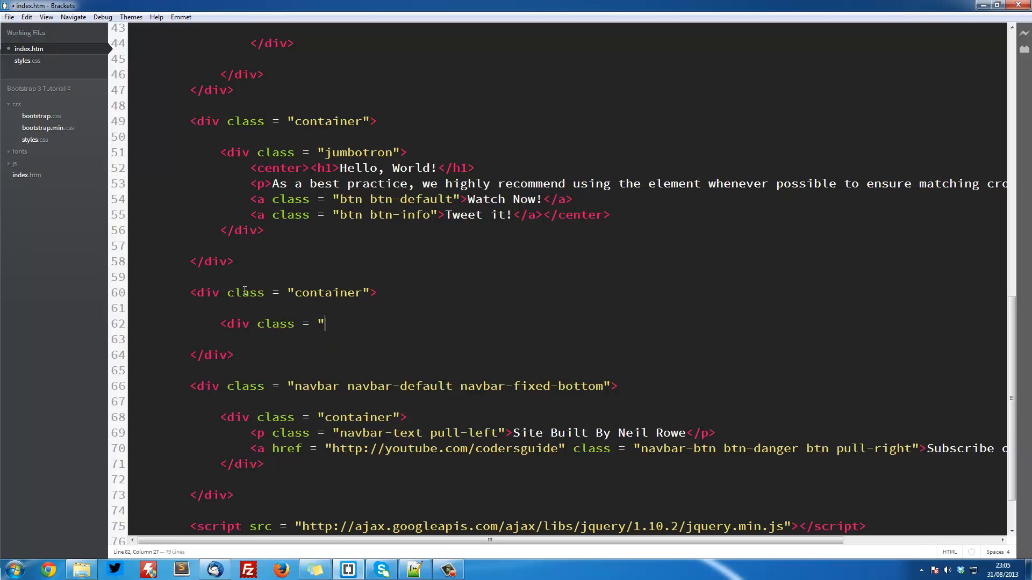
type("row\">")
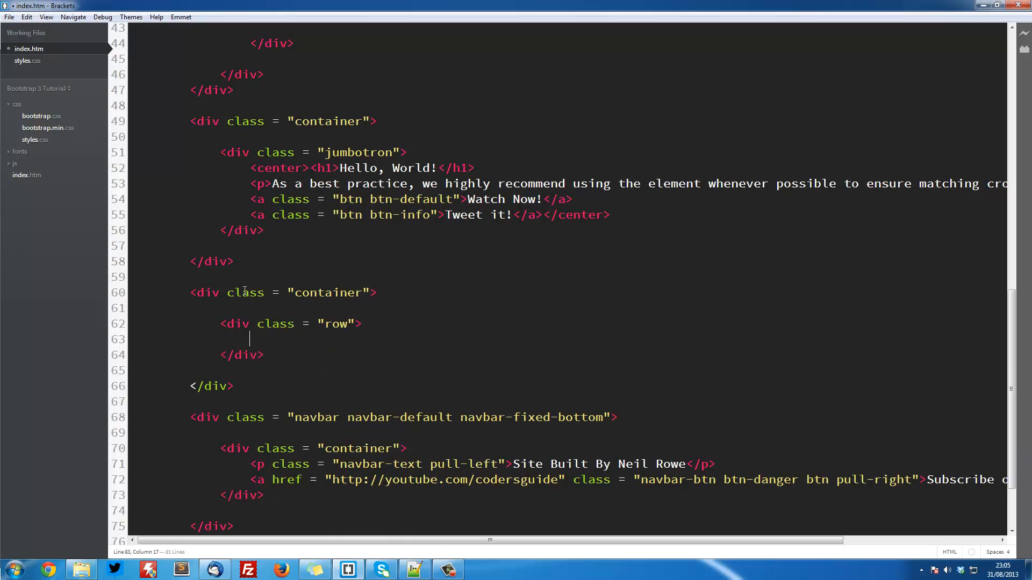
key("enter")
type("<div class = \"")
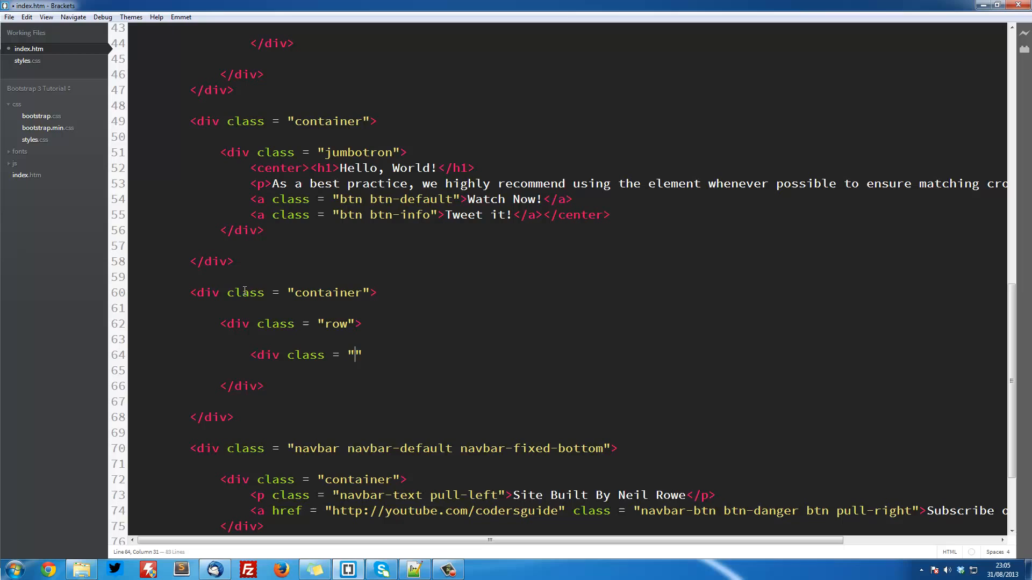
type("></div>")
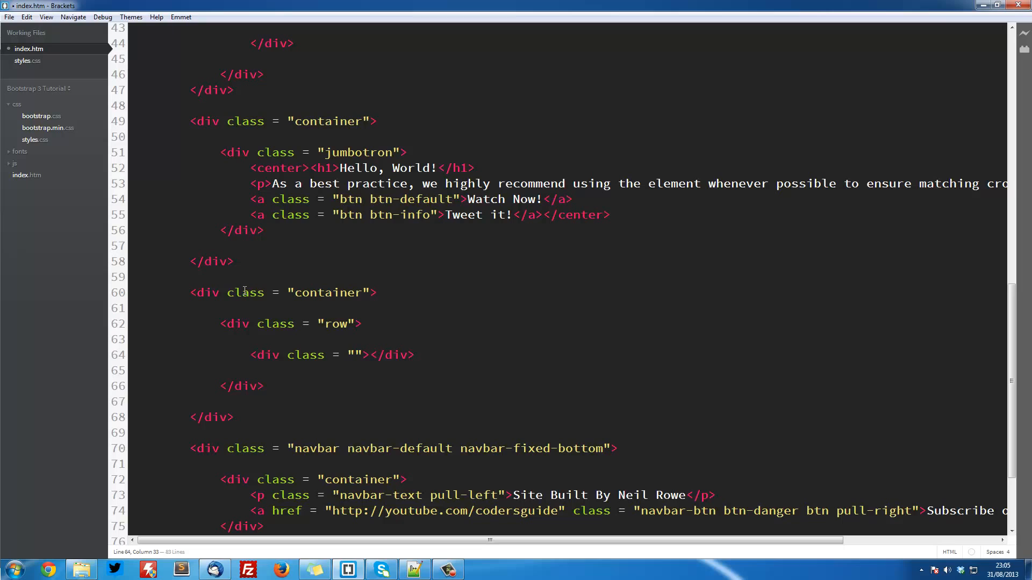
- Give the inner div the Bootstrap column class col-md-3
left_click(378, 354)
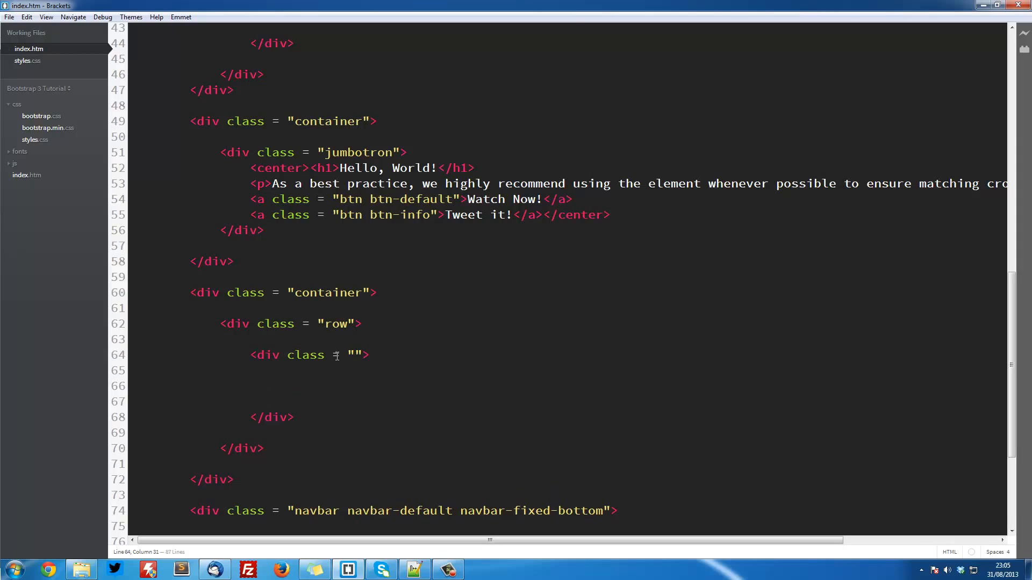
type("col-")
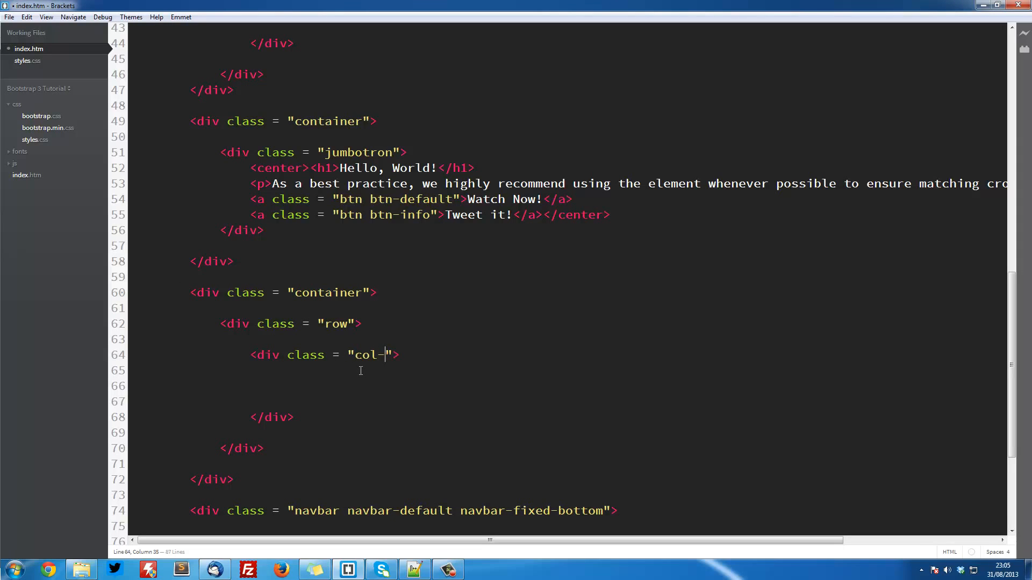
type("md-23")
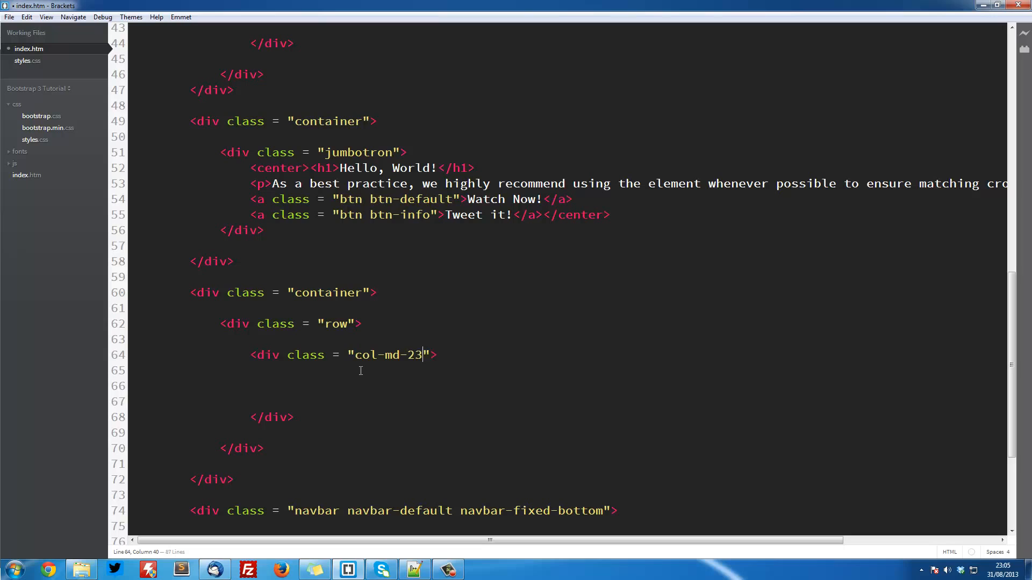
key("Backspace")
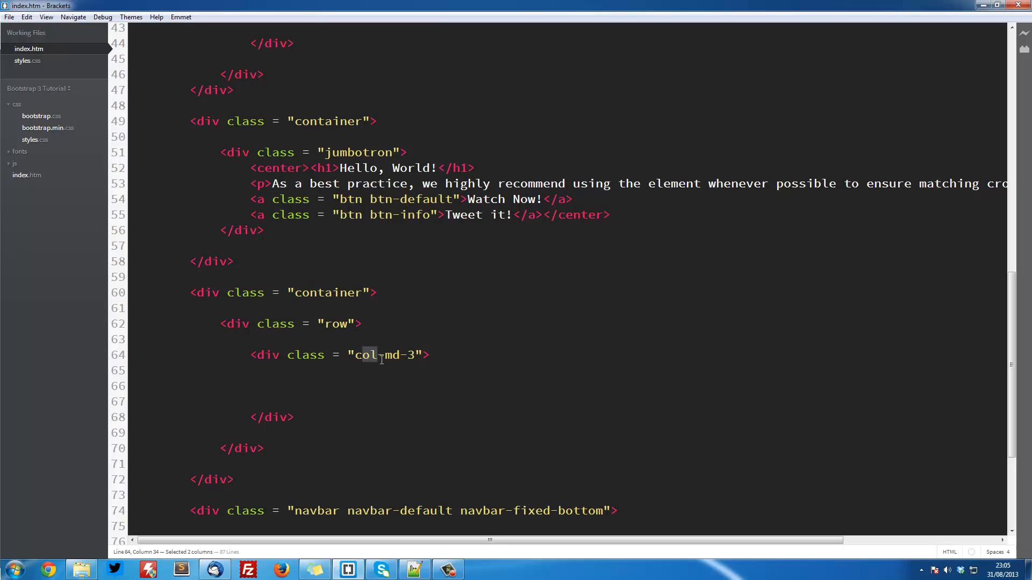
- Try the lg and sm size prefixes on the column class, settling back on col-md-3
left_click(380, 354)
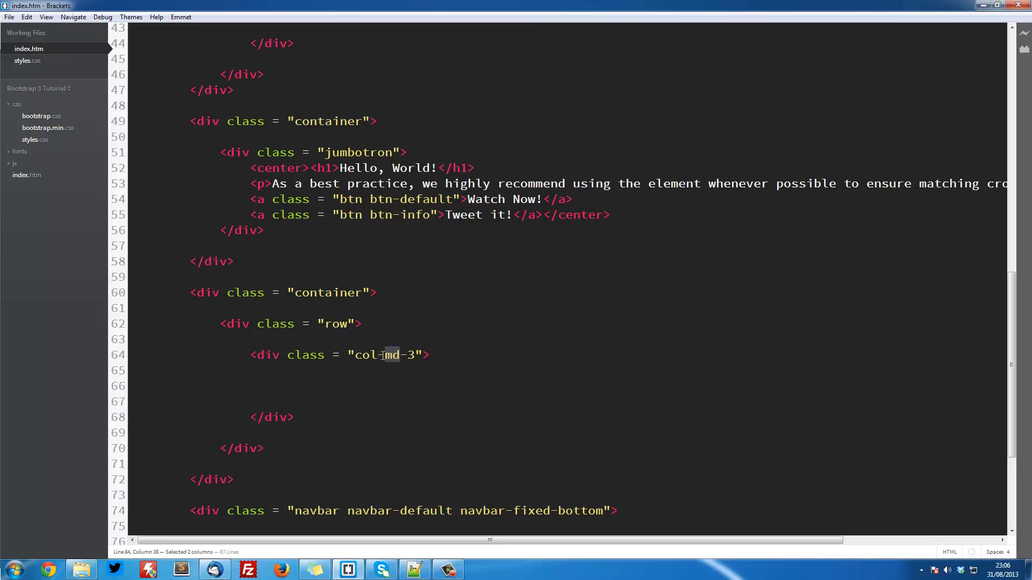
type("lg")
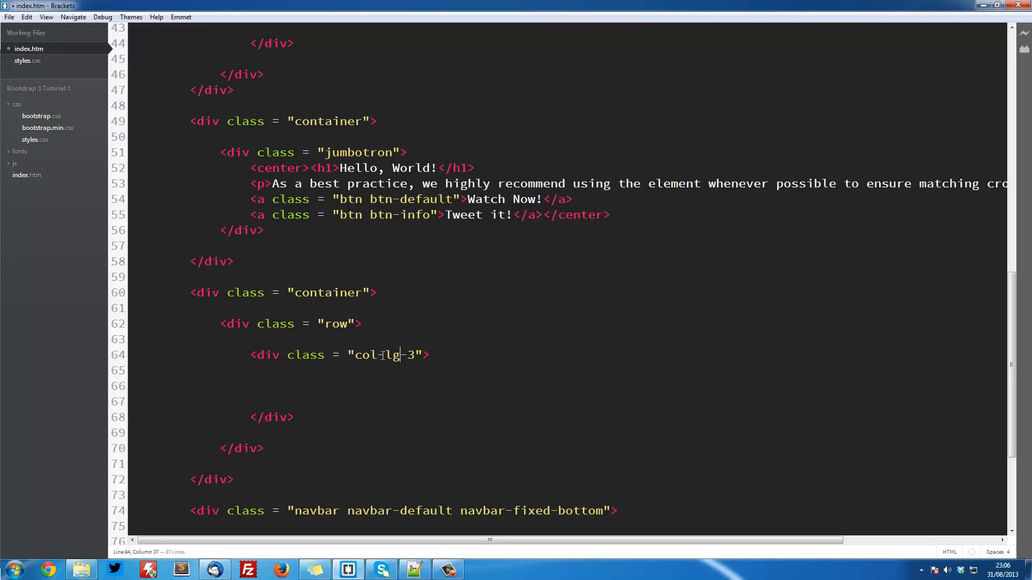
type("sm")
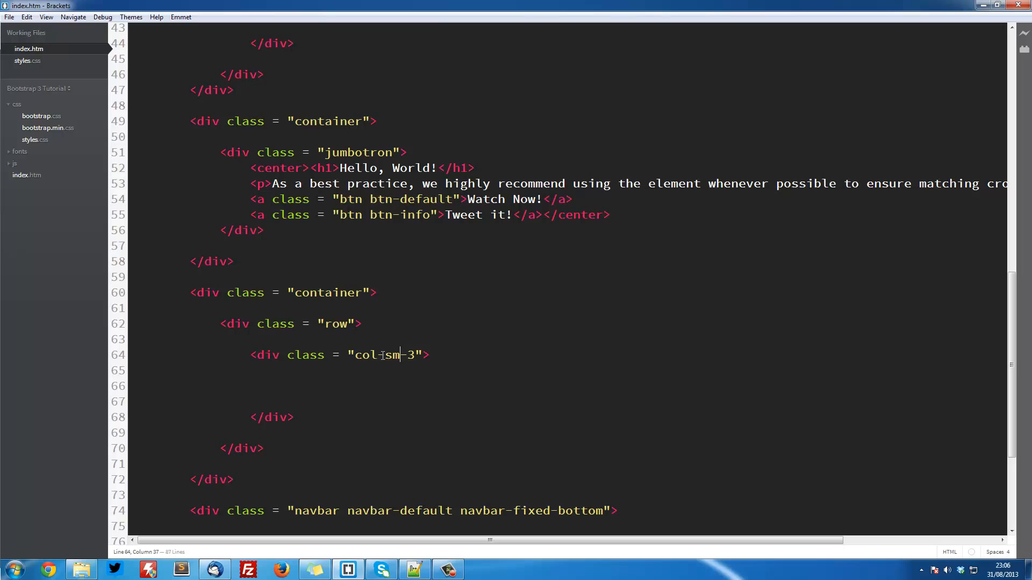
type("md")
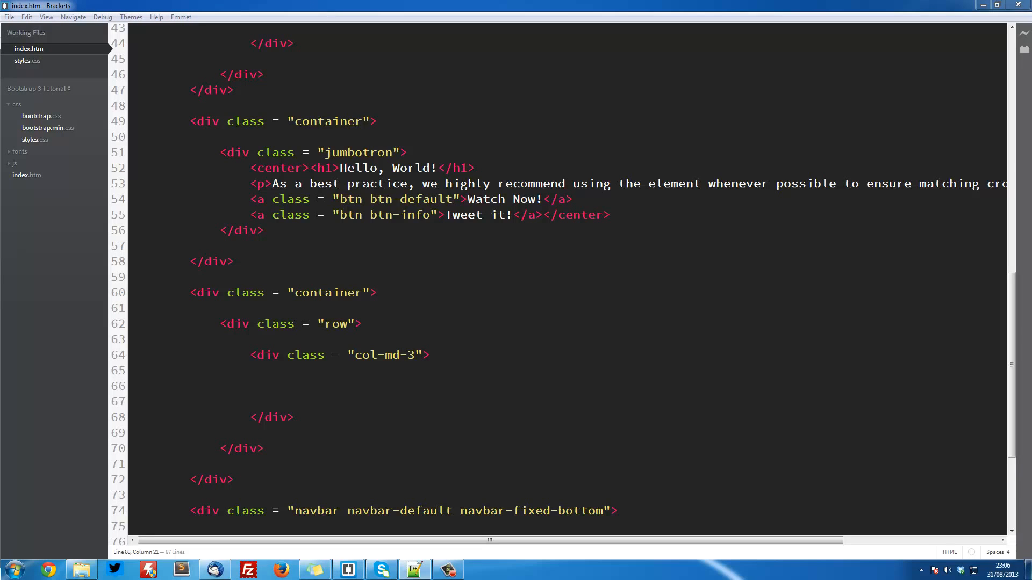
mouse_move(103, 365)
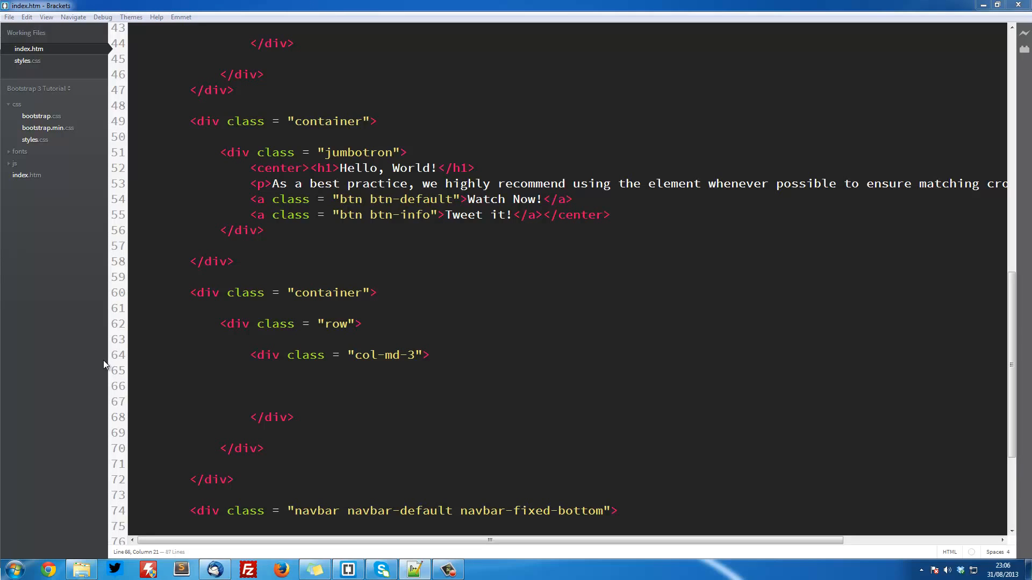
mouse_move(102, 367)
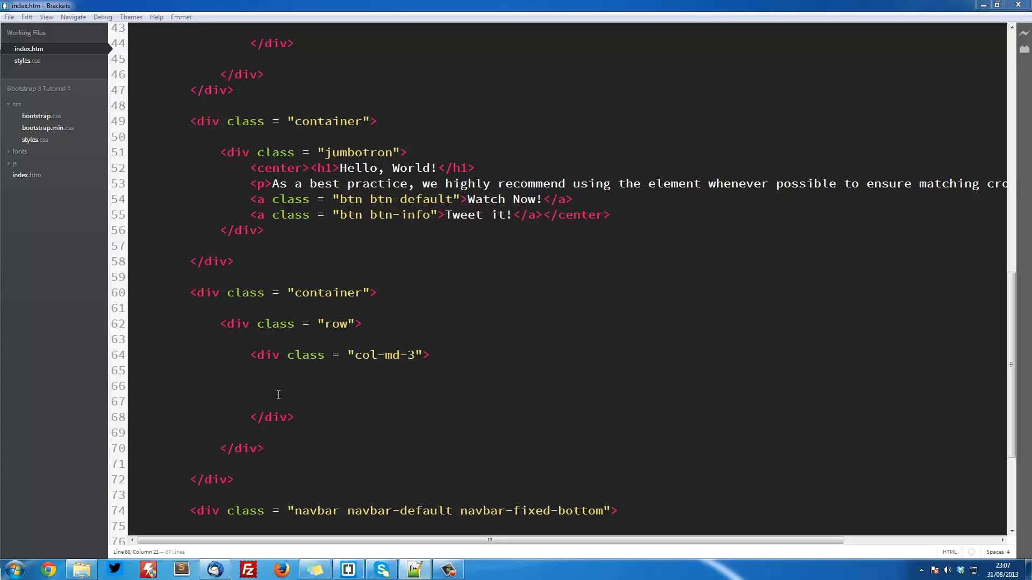
- Add <h3><a href="#">$500 Gaming PC Build</a></h3> inside the column
left_click(279, 386)
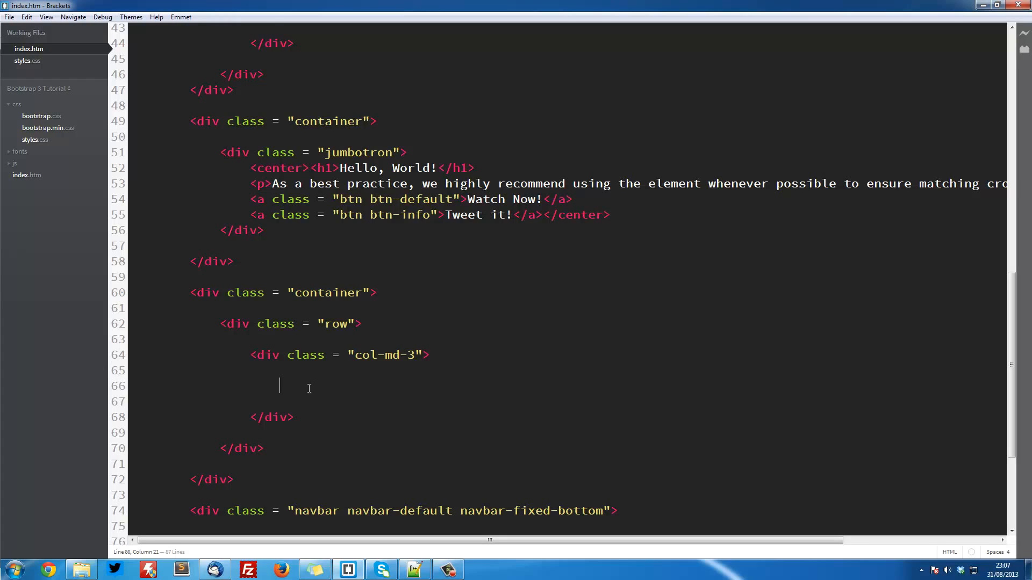
type("<h3><a href = \"#\">$500 Gaming PC Build</a></h3>")
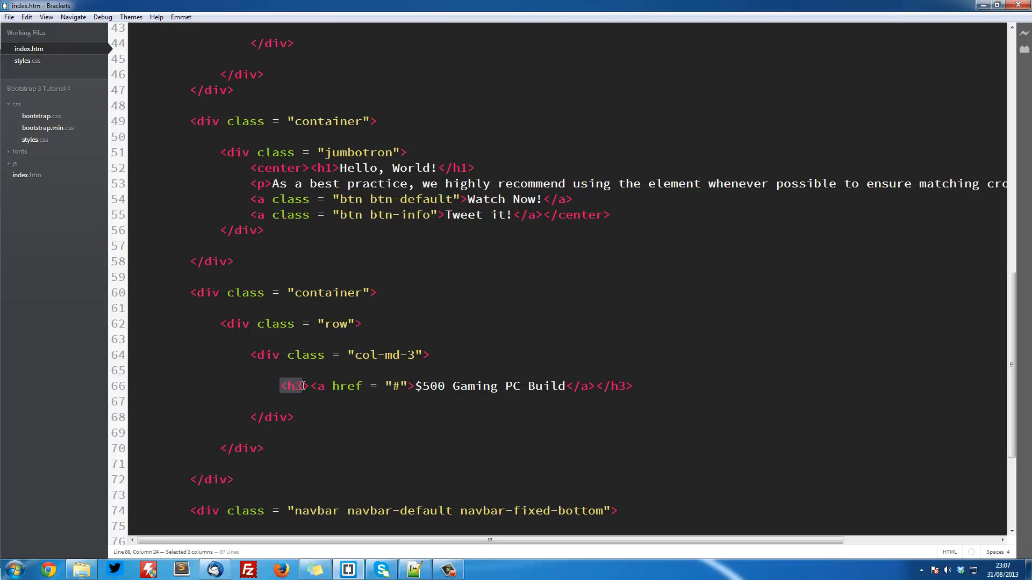
left_click_drag(279, 386, 372, 386)
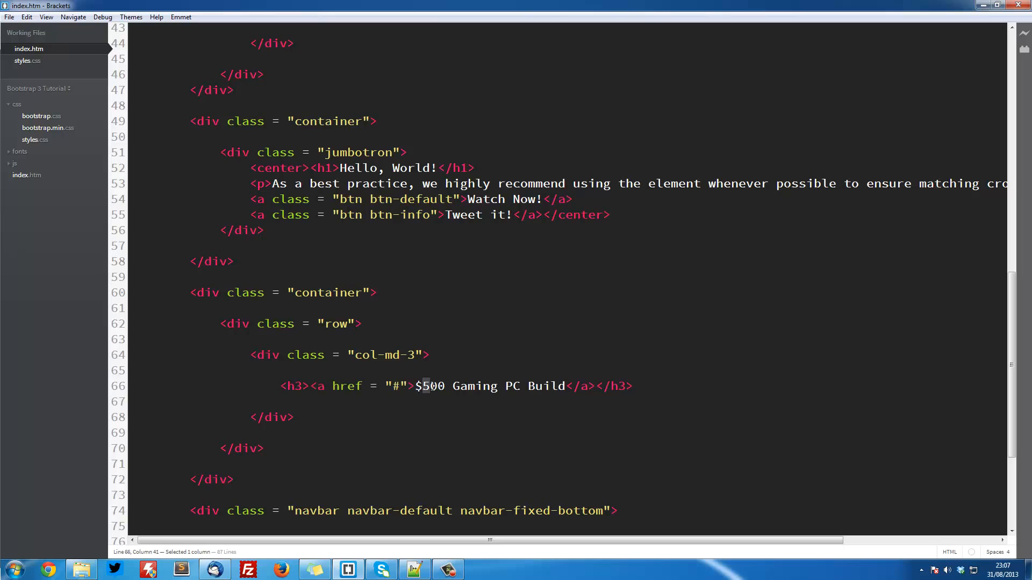
left_click(566, 386)
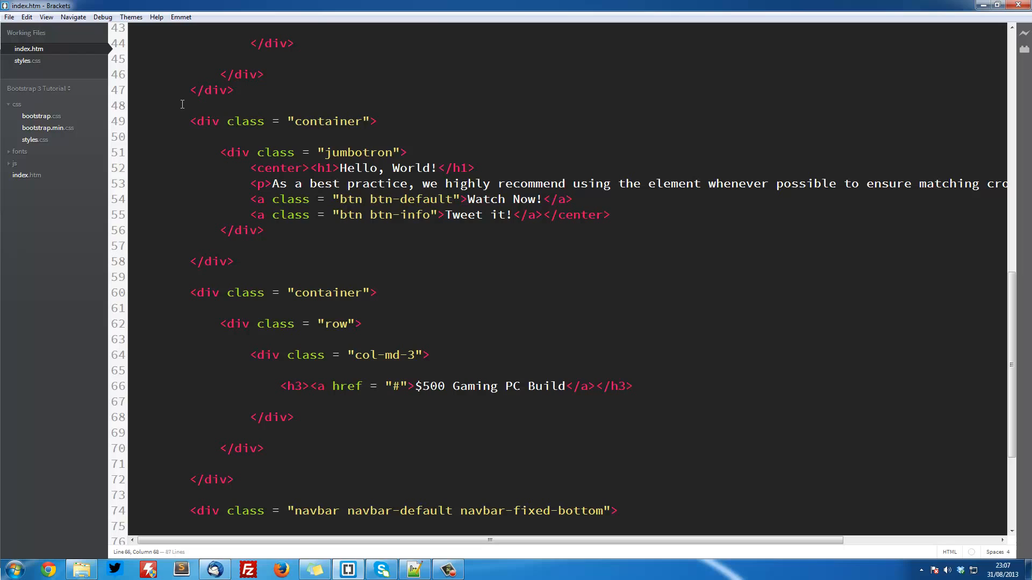
mouse_move(52, 53)
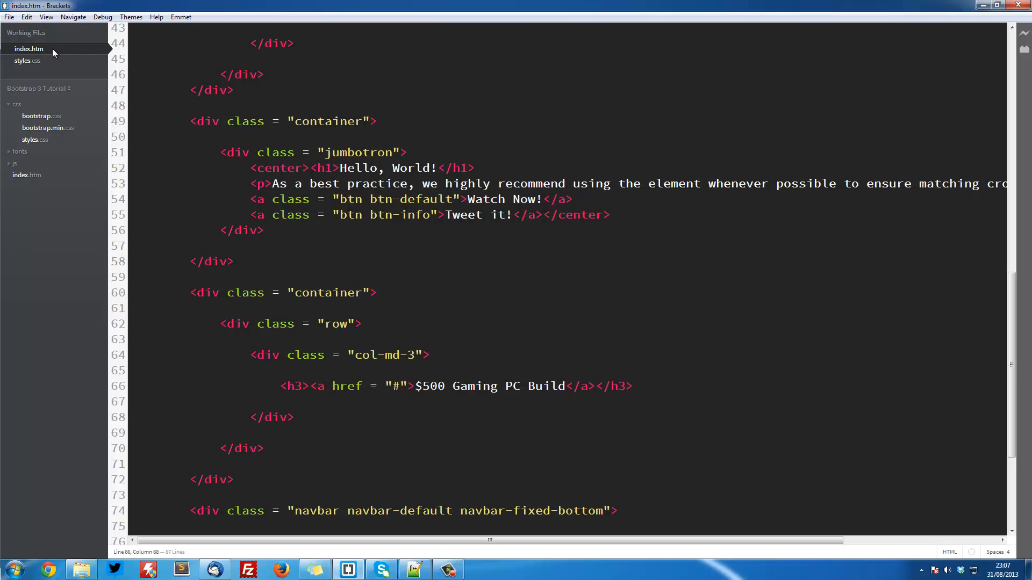
- Start Live Preview, test it with stray text 'dsgjoisjgo' then undo, and maximise Brackets
left_click(9, 16)
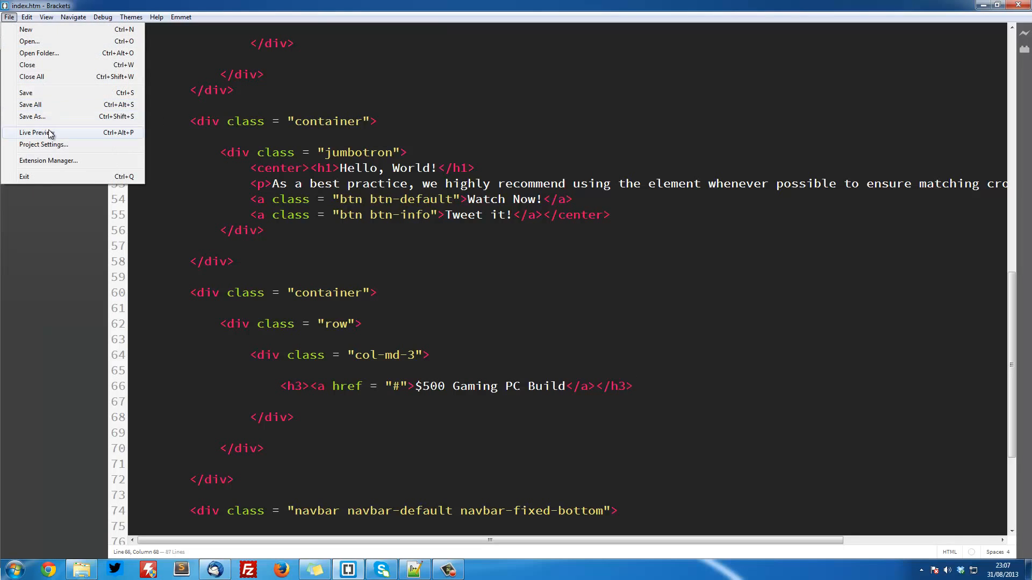
left_click(37, 132)
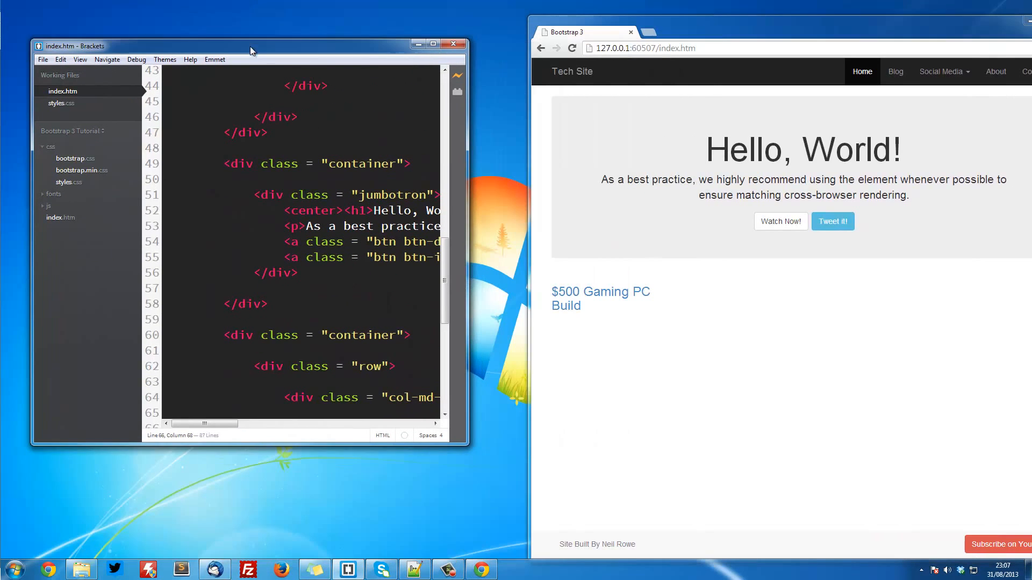
type("dsgjoisjgo")
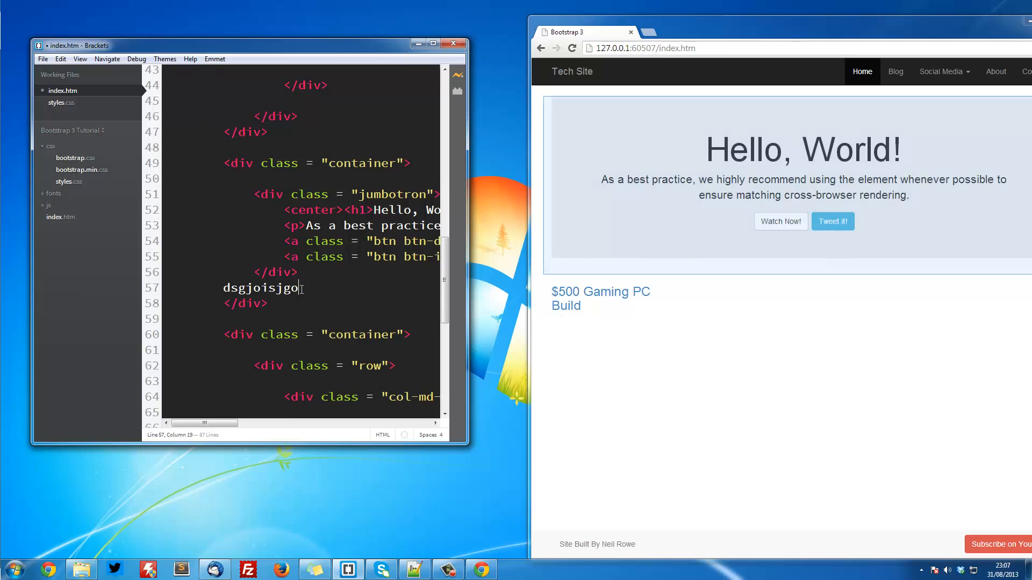
key("Enter")
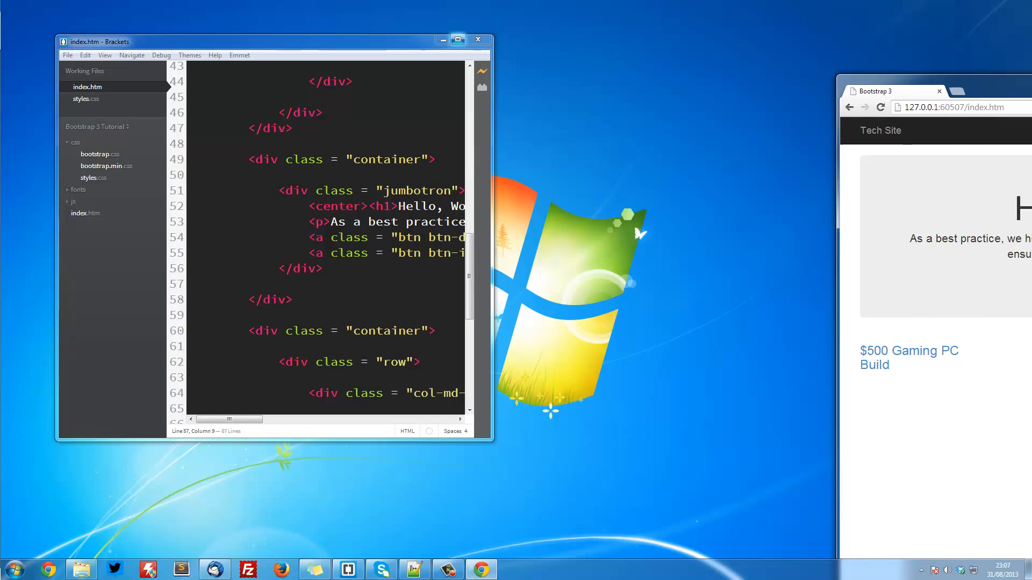
left_click(456, 40)
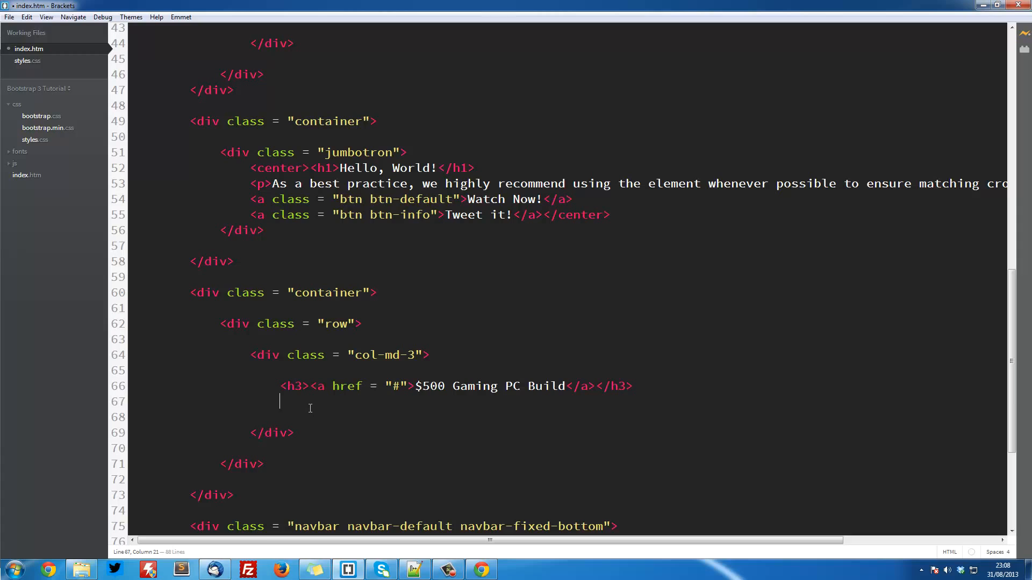
- Add a Lorem Ipsum <p> and a btn btn-default 'Read More' link below the heading
type("<p>Lorem Ipsum is simply dummy text of the printing and typesetting industry. Lorem Ipsum has been")
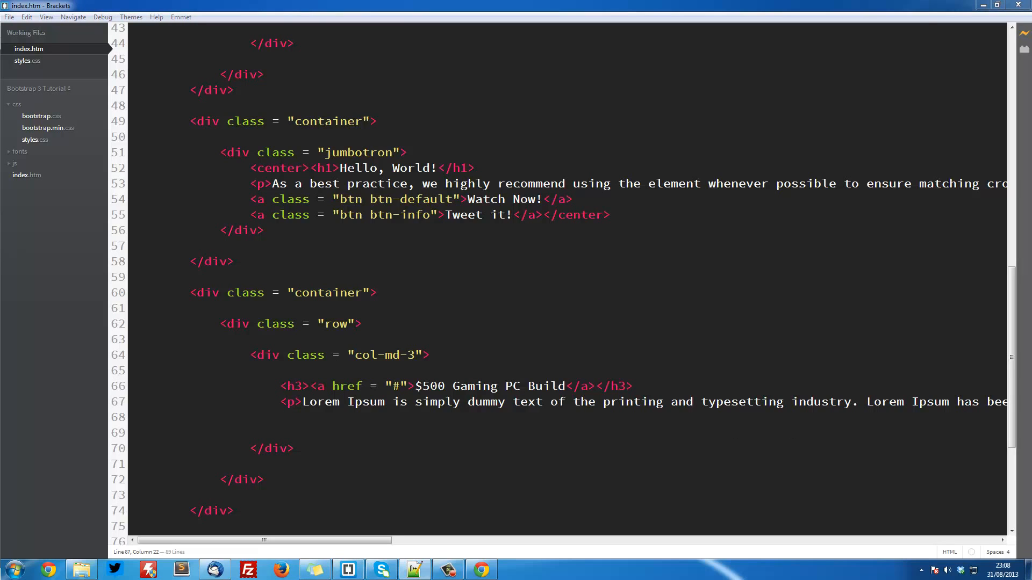
type("<a href = \"#\" class = \"btn btn-default\">Read More</a>")
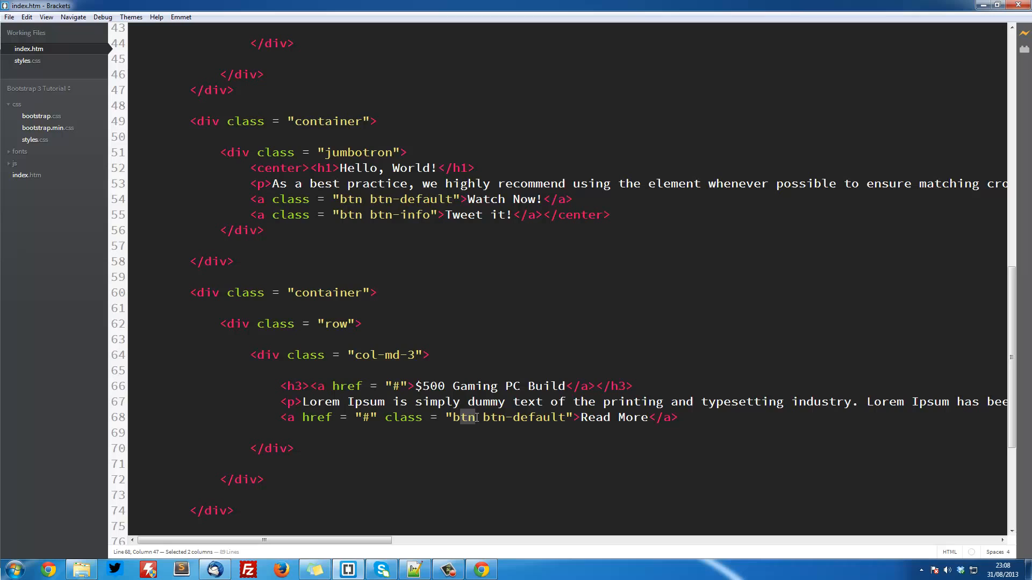
left_click_drag(461, 417, 561, 417)
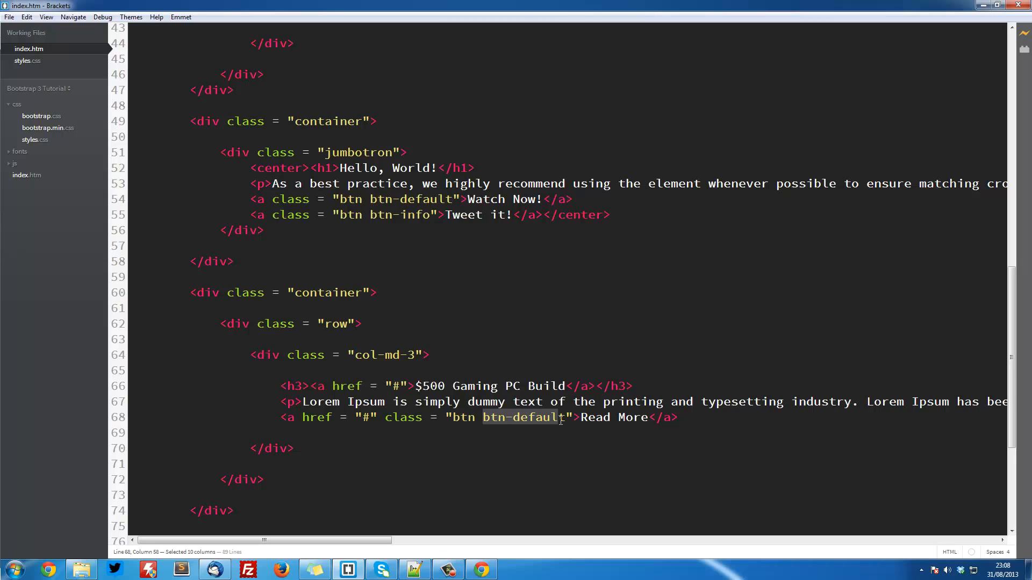
key("shift+Right")
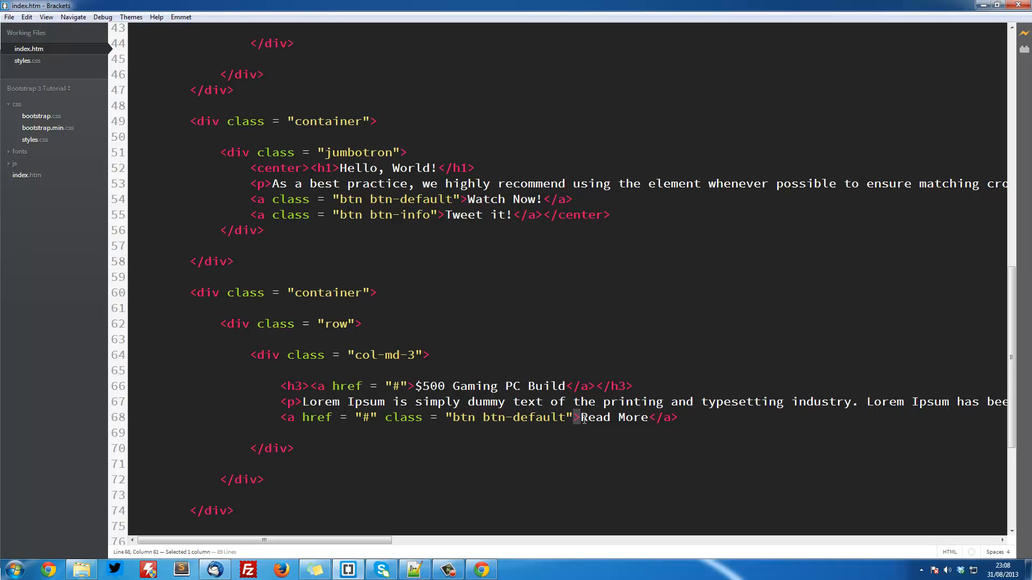
left_click_drag(582, 417, 647, 417)
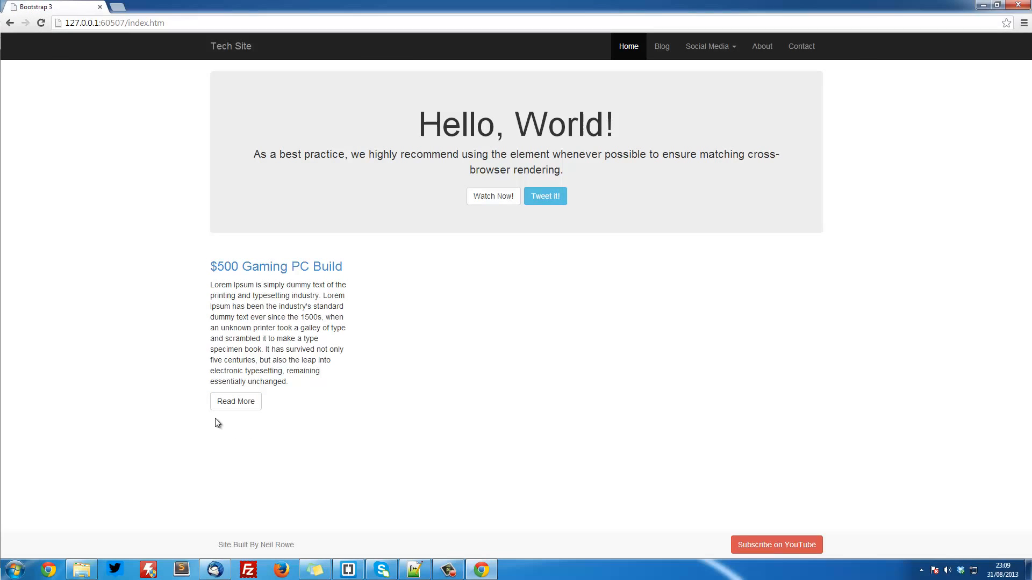
mouse_move(205, 272)
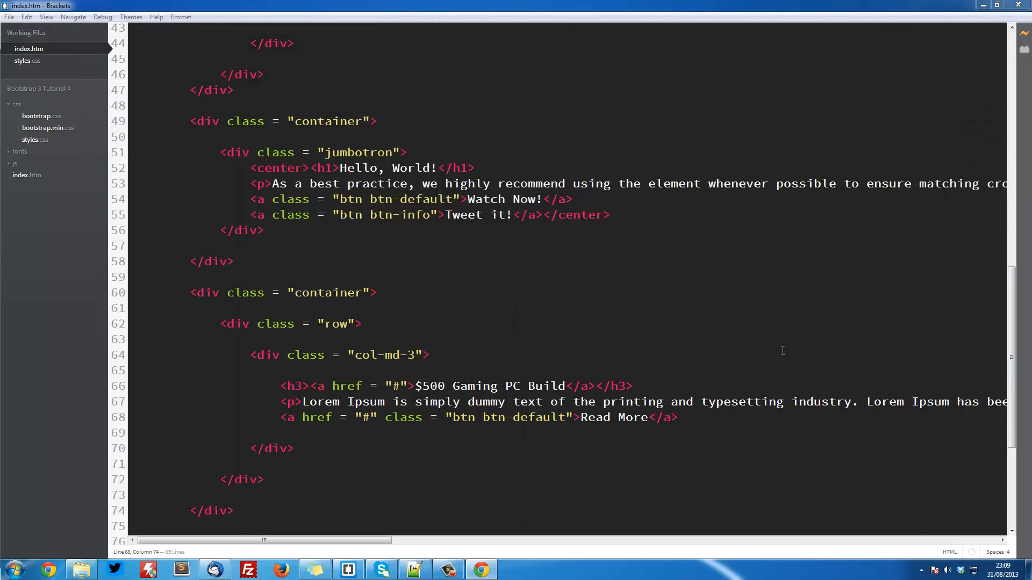
- Copy the col-md-3 article block and paste duplicates into the row, one left as col-md-1
left_click_drag(250, 355, 294, 448)
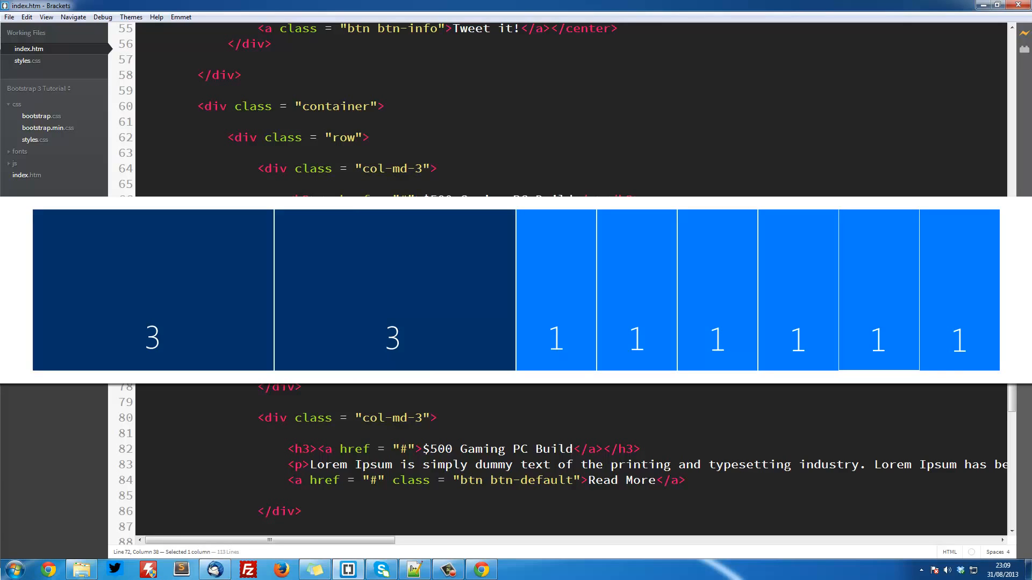
left_click(423, 419)
type("1")
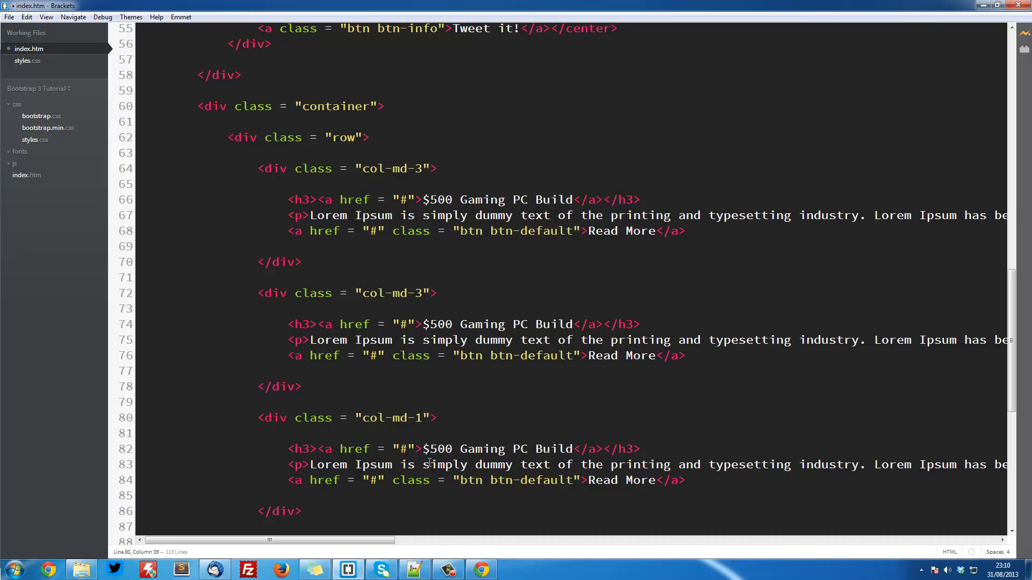
- Correct the col-md-1 class so all four pasted columns read col-md-3
scroll("down", 3)
type("3")
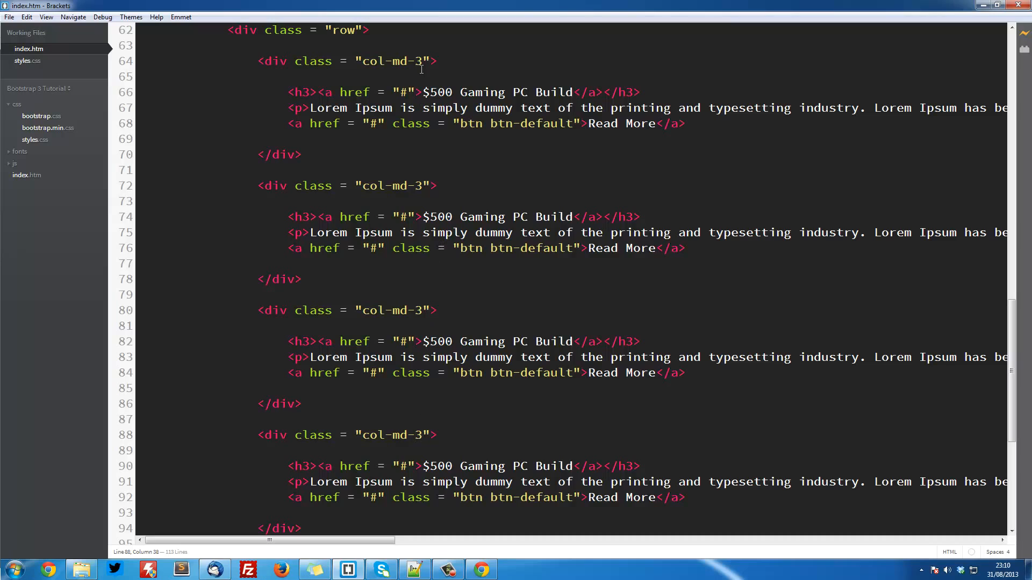
left_click(428, 408)
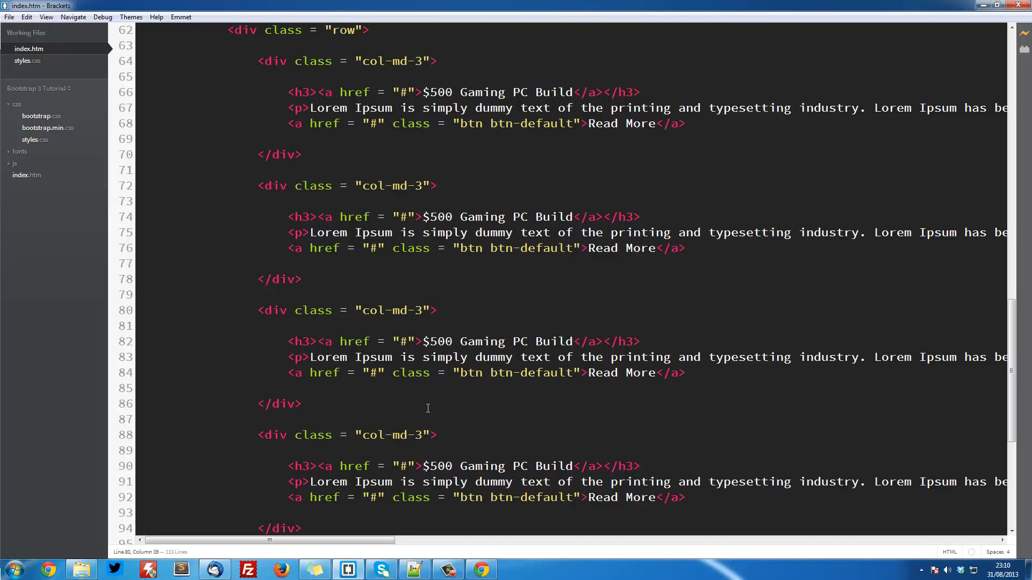
left_click(424, 435)
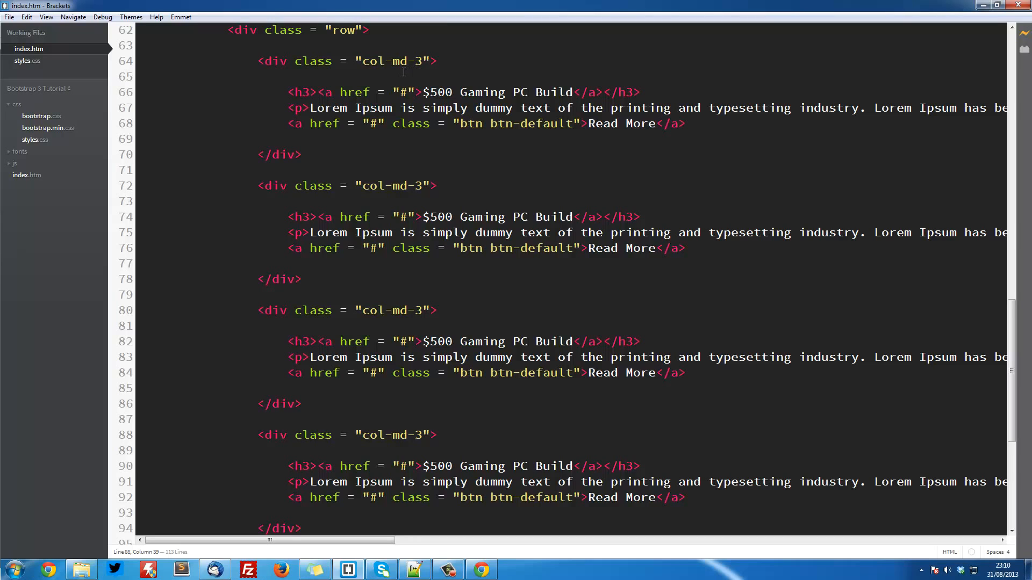
left_click(424, 435)
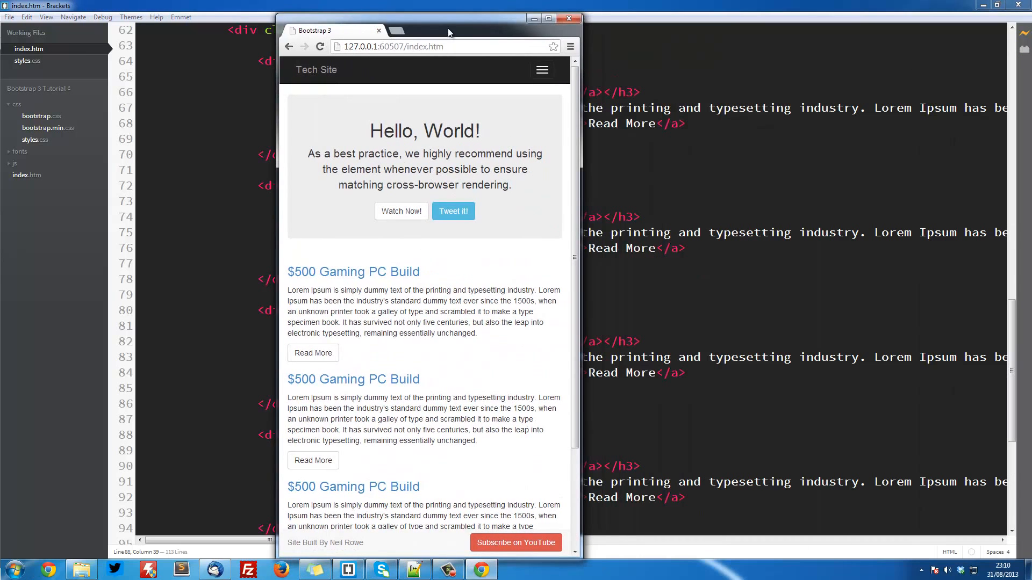
- Maximise the Chrome preview to show four columns side by side, then view them stacking when narrowed
left_click(547, 19)
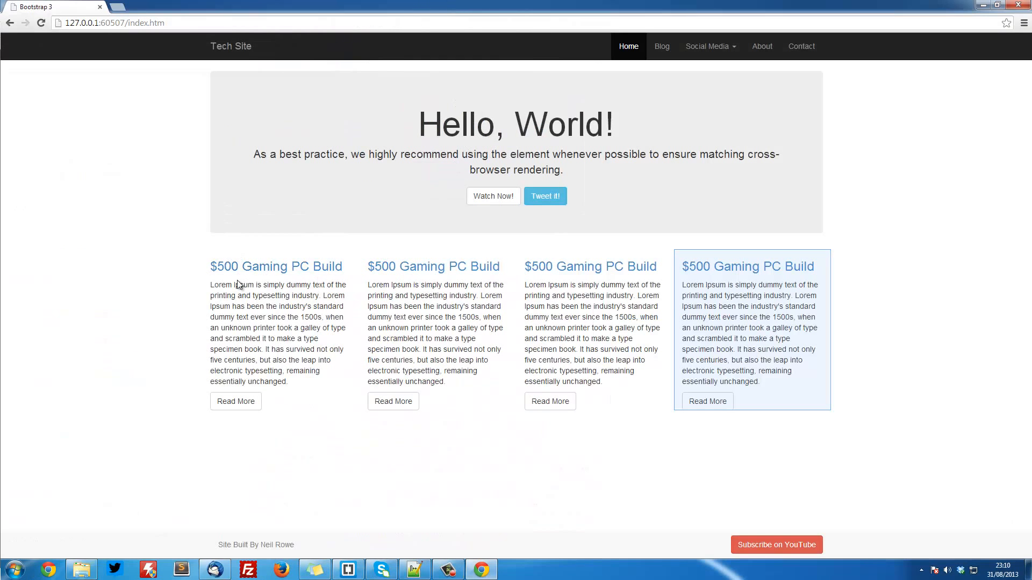
mouse_move(387, 169)
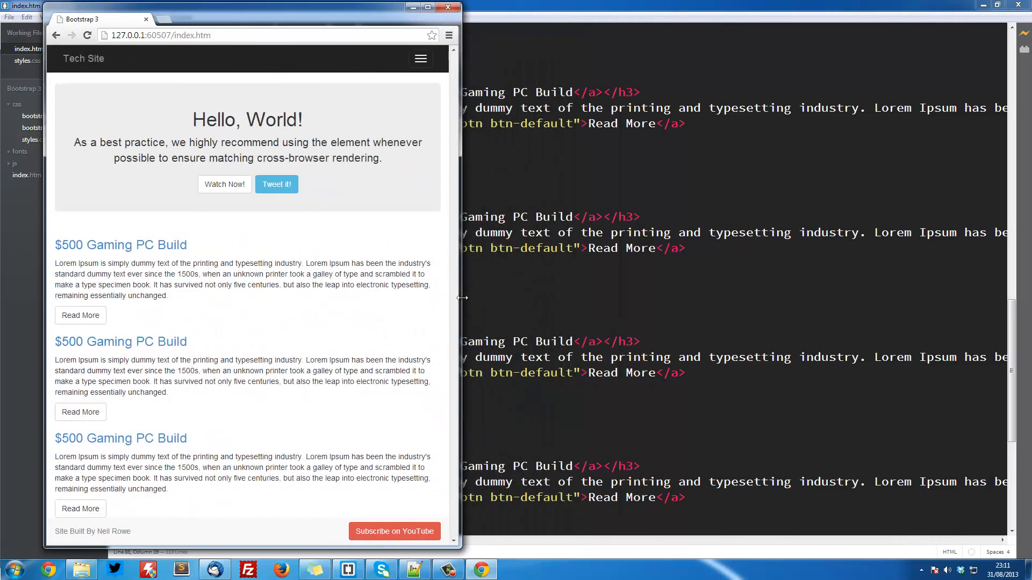
scroll("down", 3)
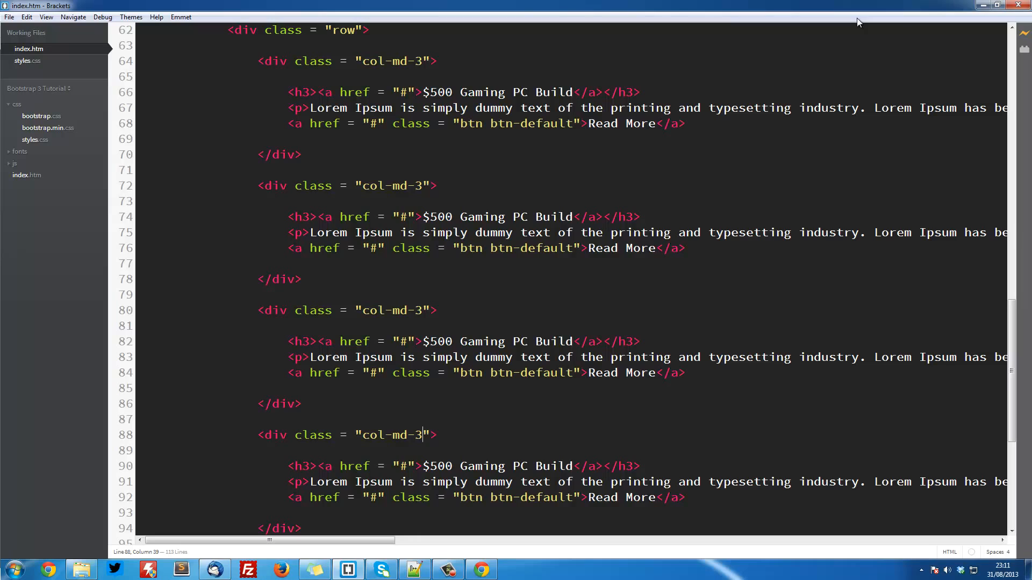
mouse_move(847, 90)
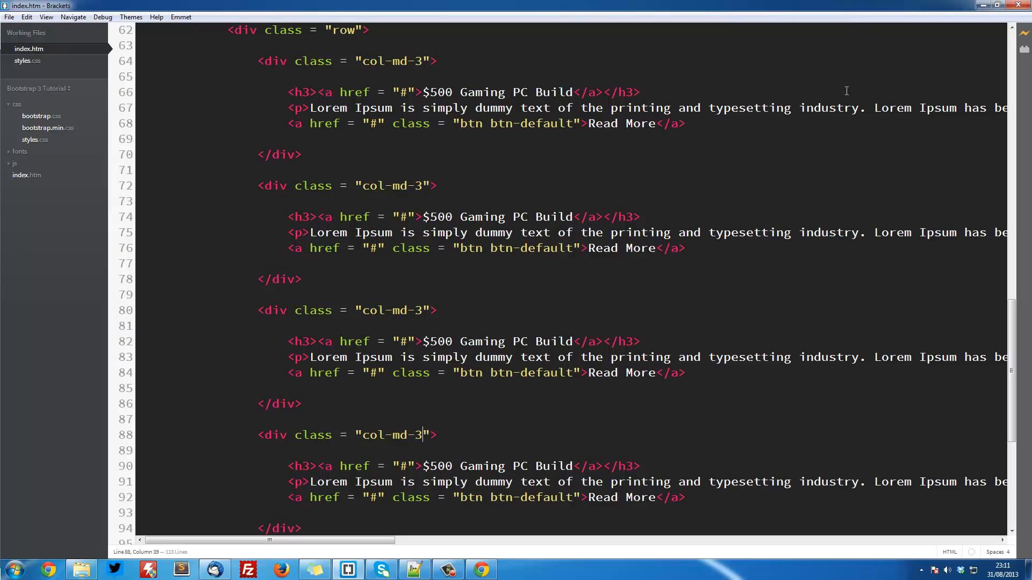